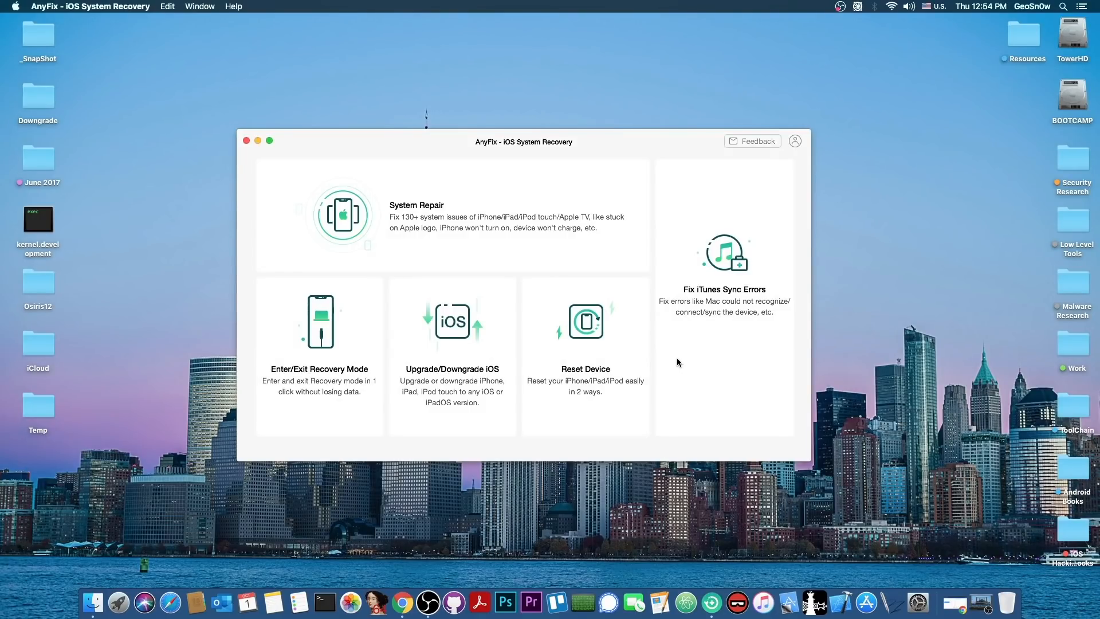
- Switch from AnyFix to Chrome's ipsw.me list of iPhone SE (2020) firmware
click(585, 356)
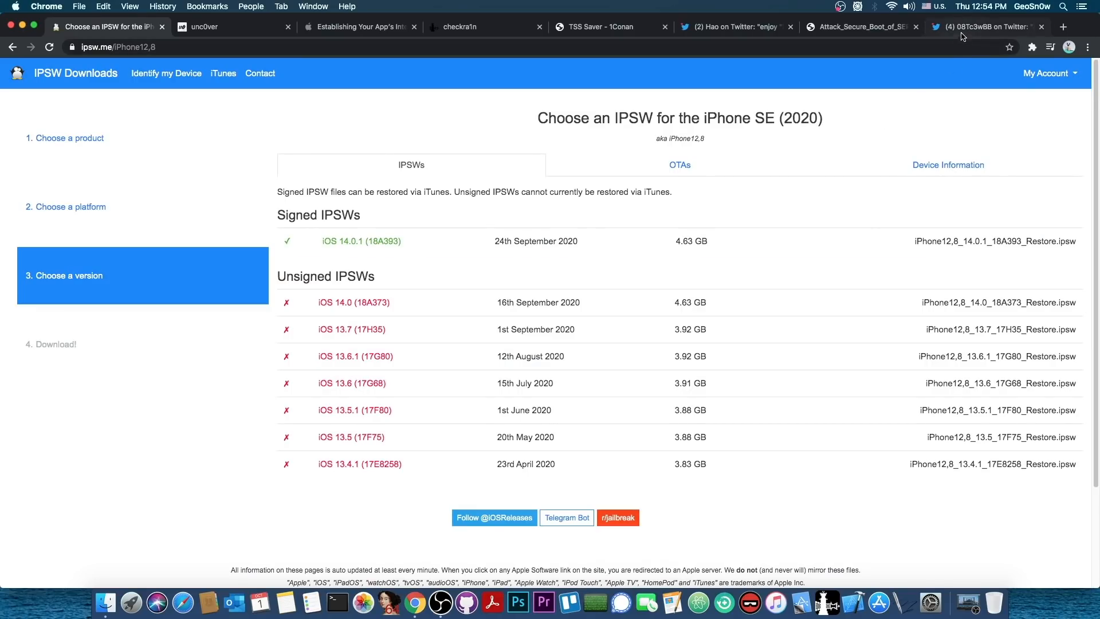
click(982, 27)
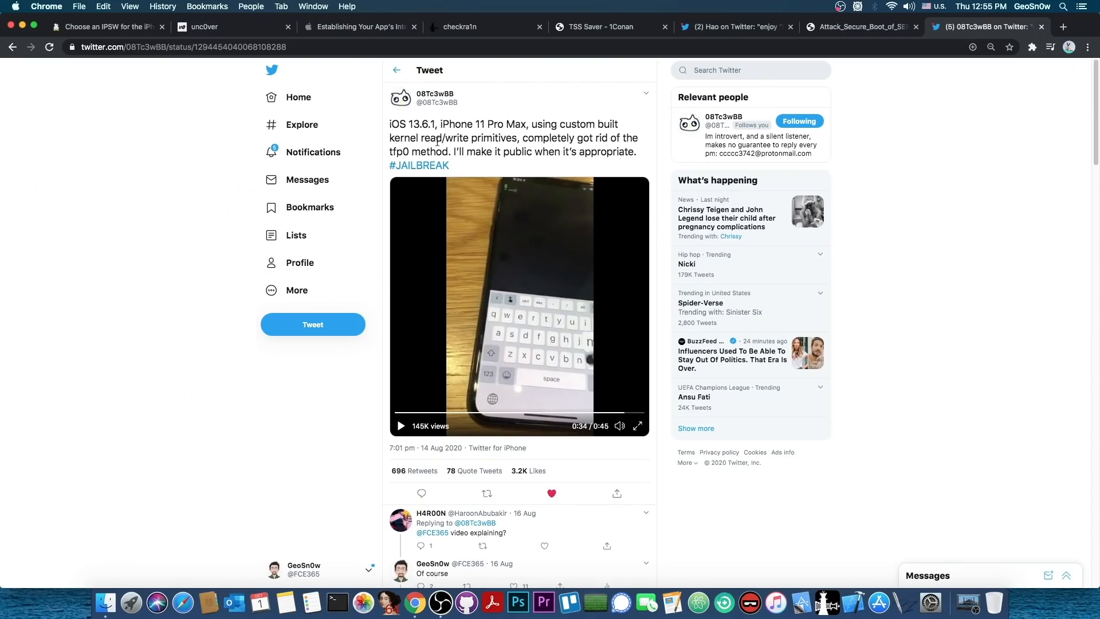
click(105, 27)
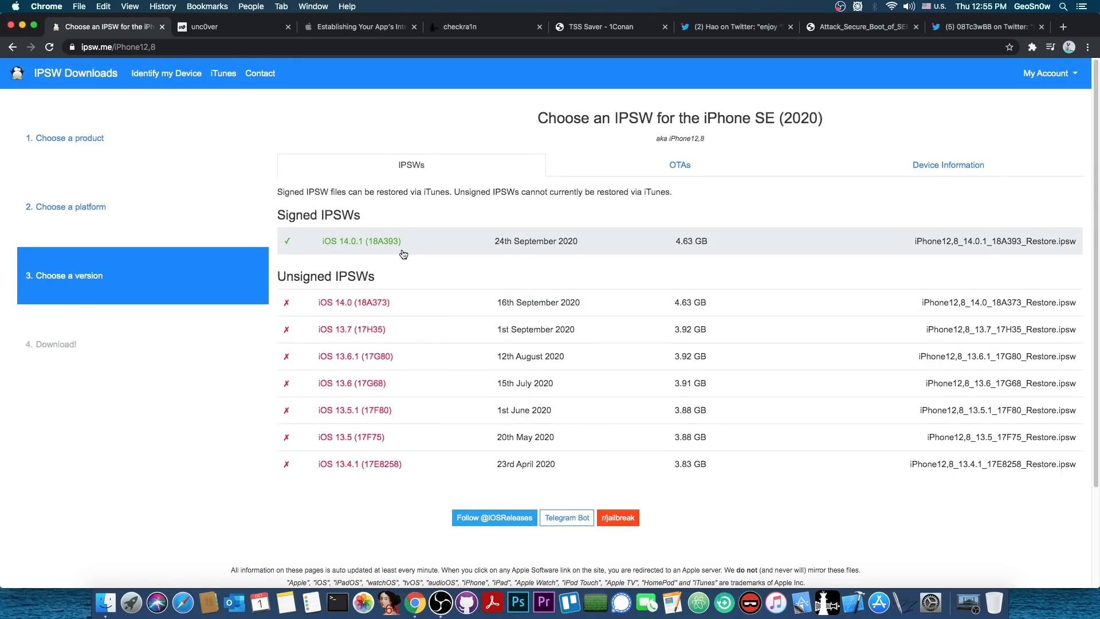
mouse_move(298, 73)
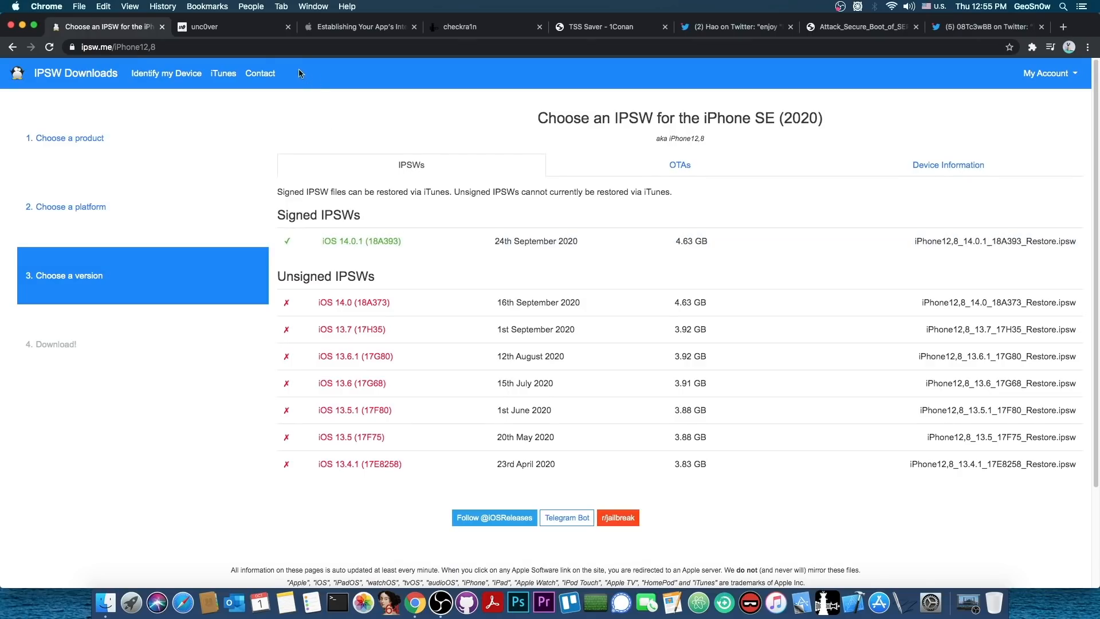
- Bring up the unc0ver tab and scroll through its v5.3.1 download page
click(203, 27)
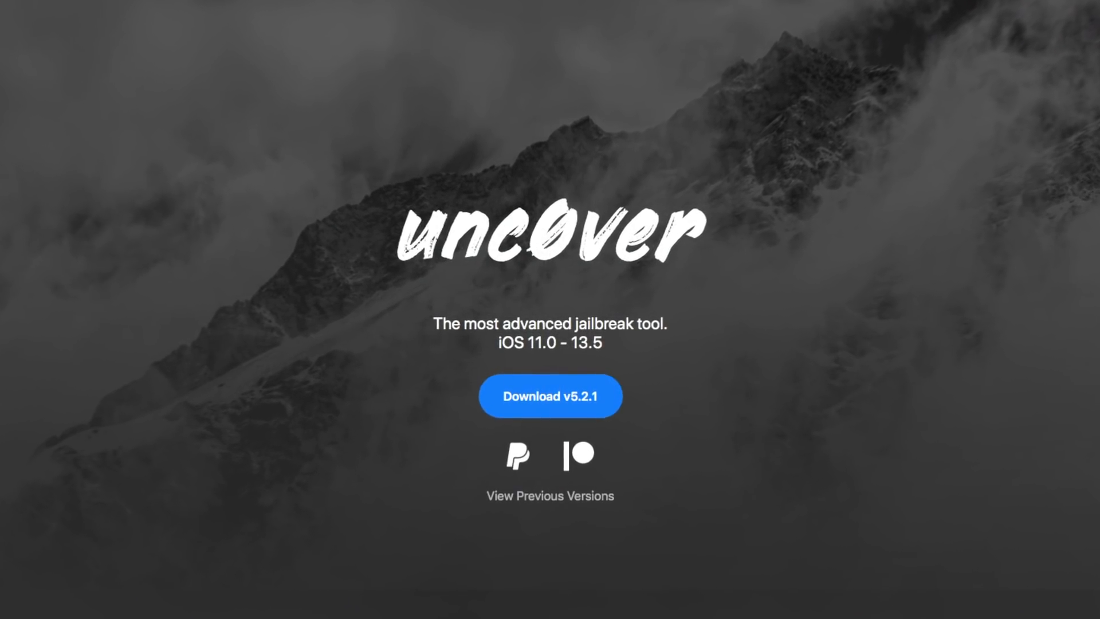
scroll(down, 3)
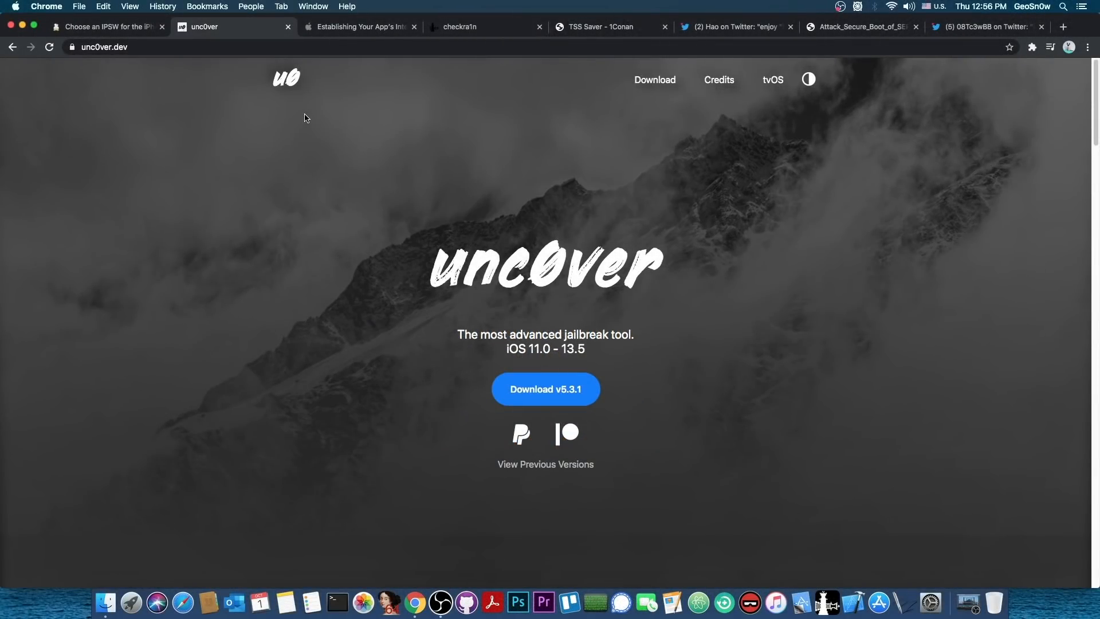
mouse_move(359, 103)
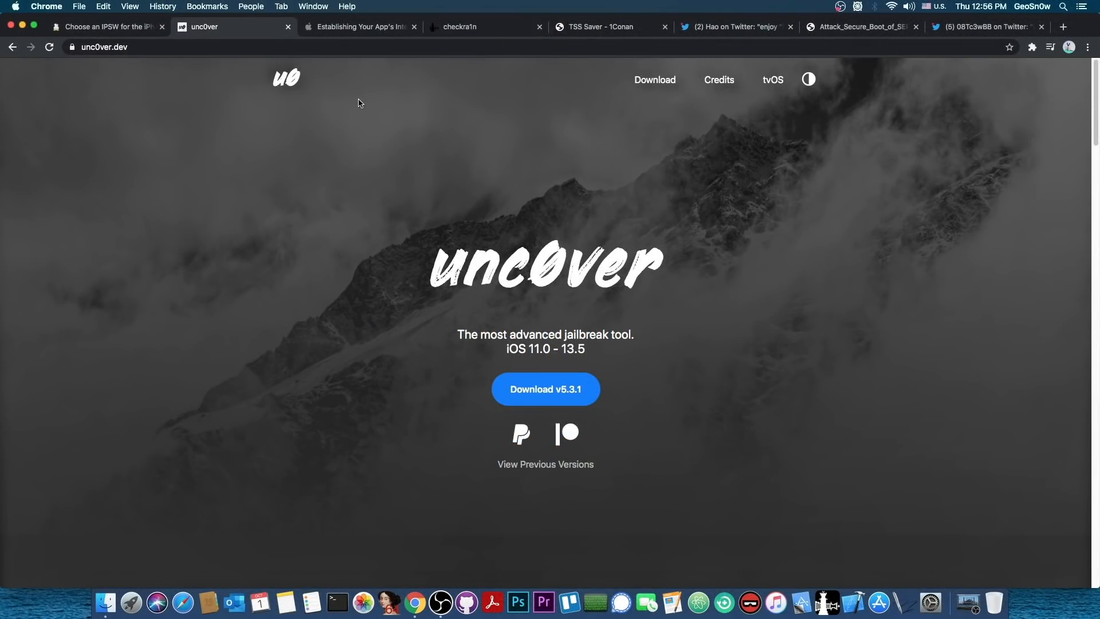
mouse_move(359, 89)
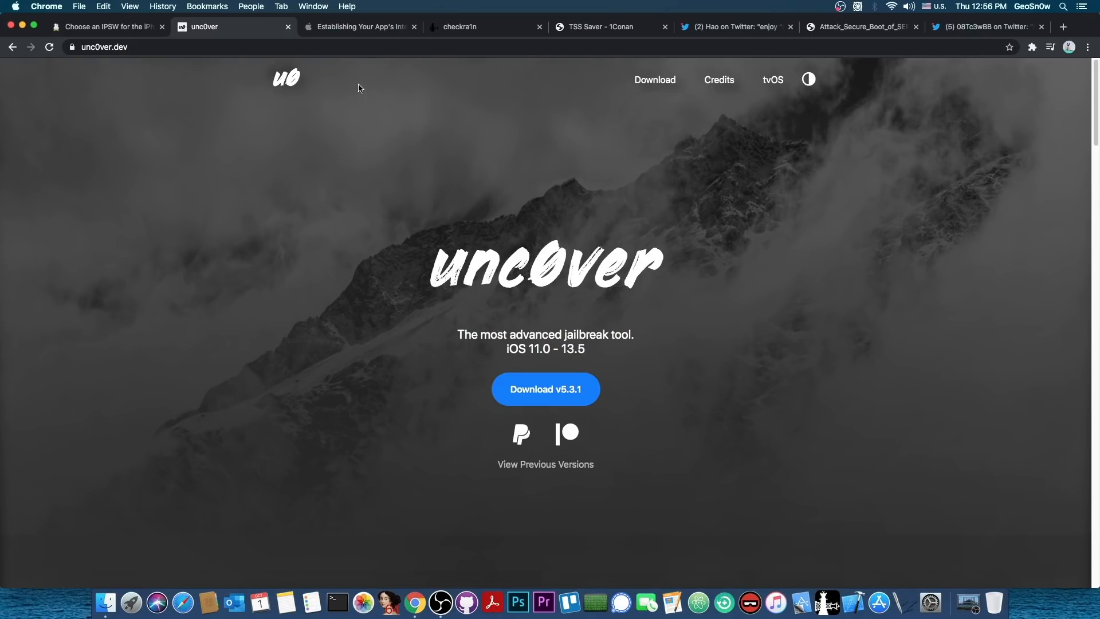
- View Apple's 'Establishing Your App's Integrity' article, then the checkra1n homepage
click(357, 27)
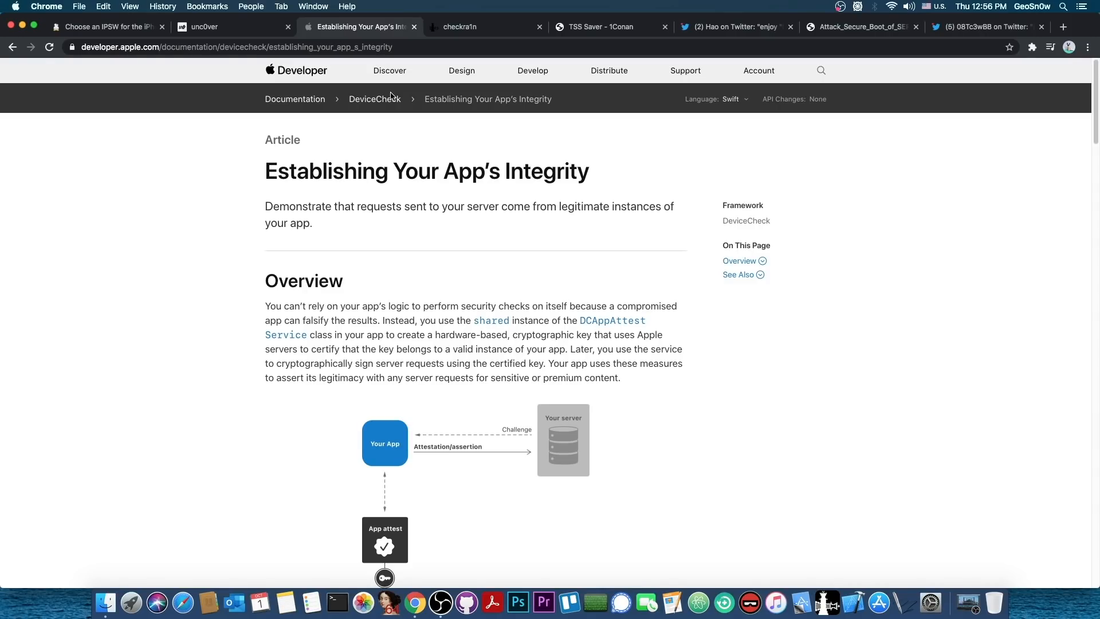
mouse_move(481, 26)
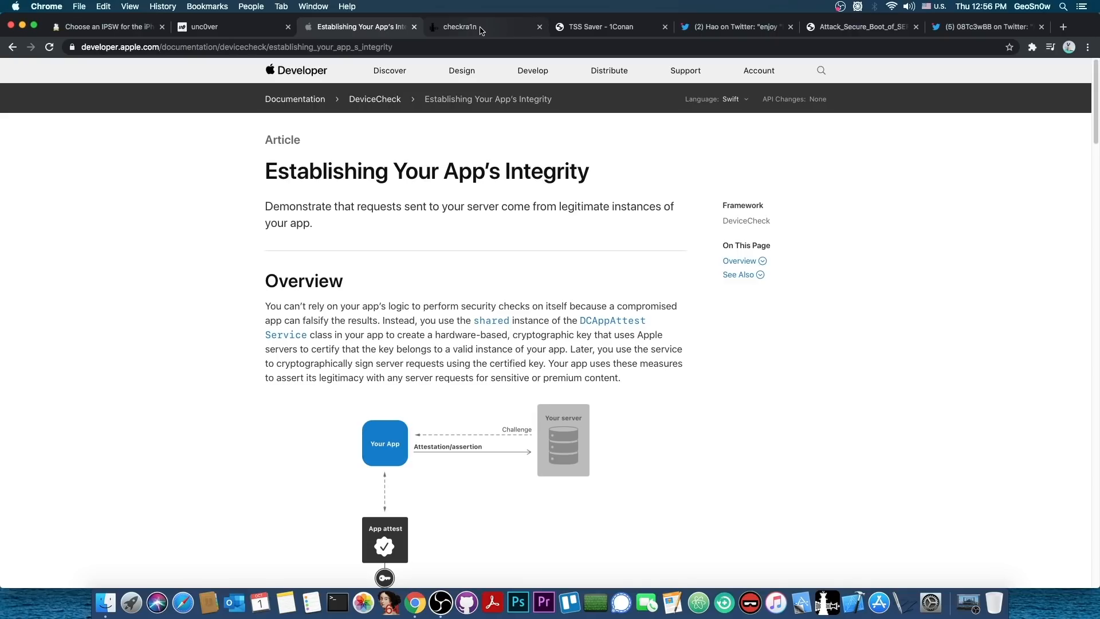
click(459, 27)
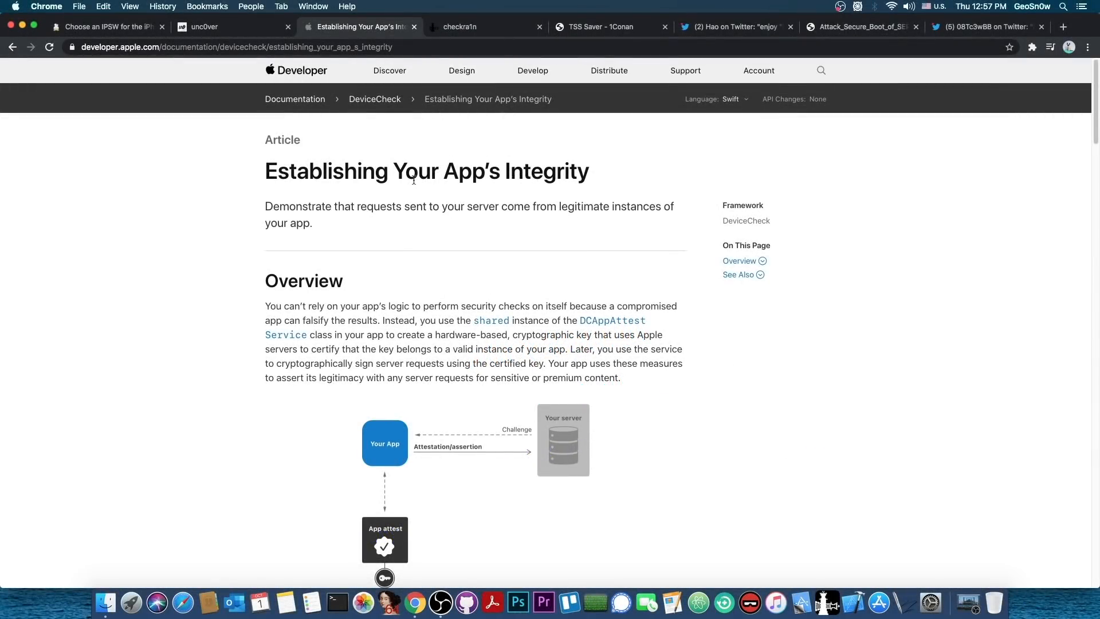
click(460, 27)
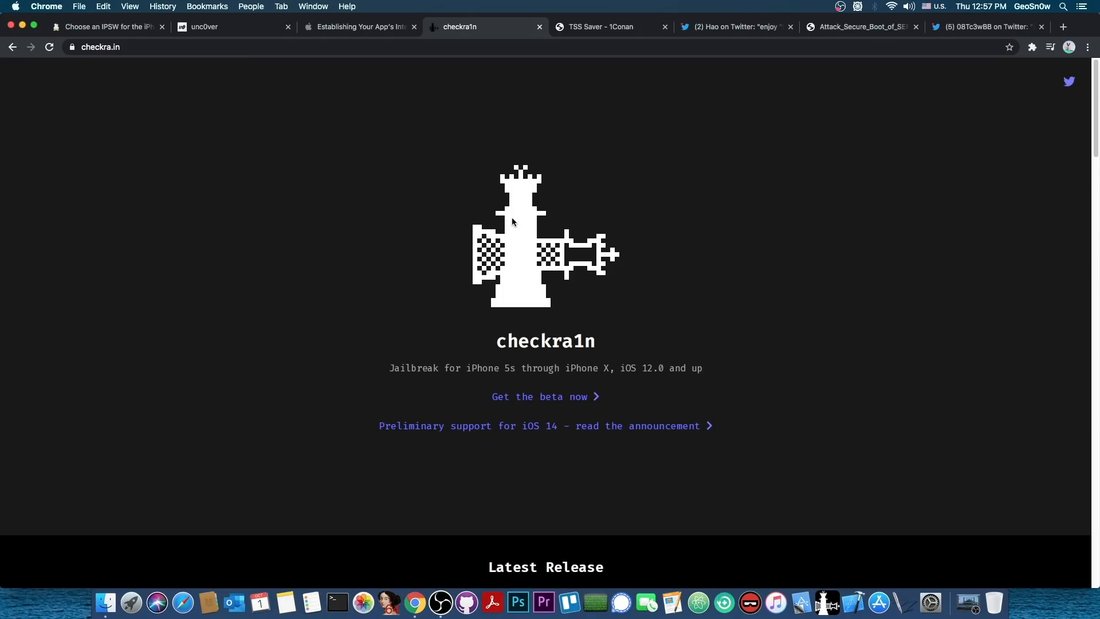
- Open checkra1n's iOS 14 preliminary support announcement and scroll through its supported devices
scroll(down, 3)
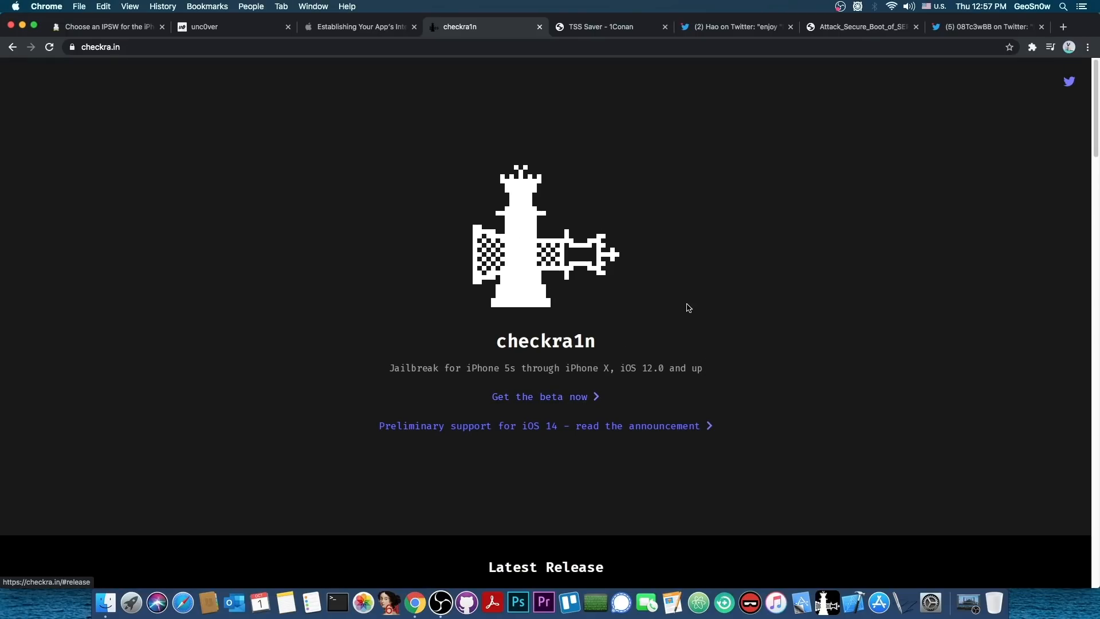
click(545, 425)
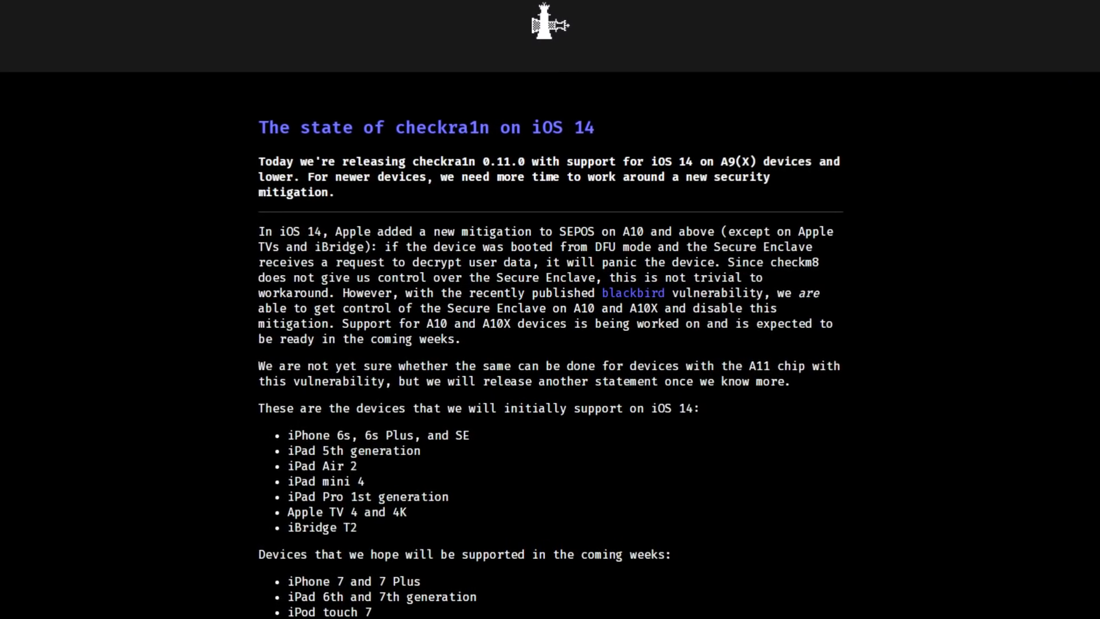
scroll(up, 3)
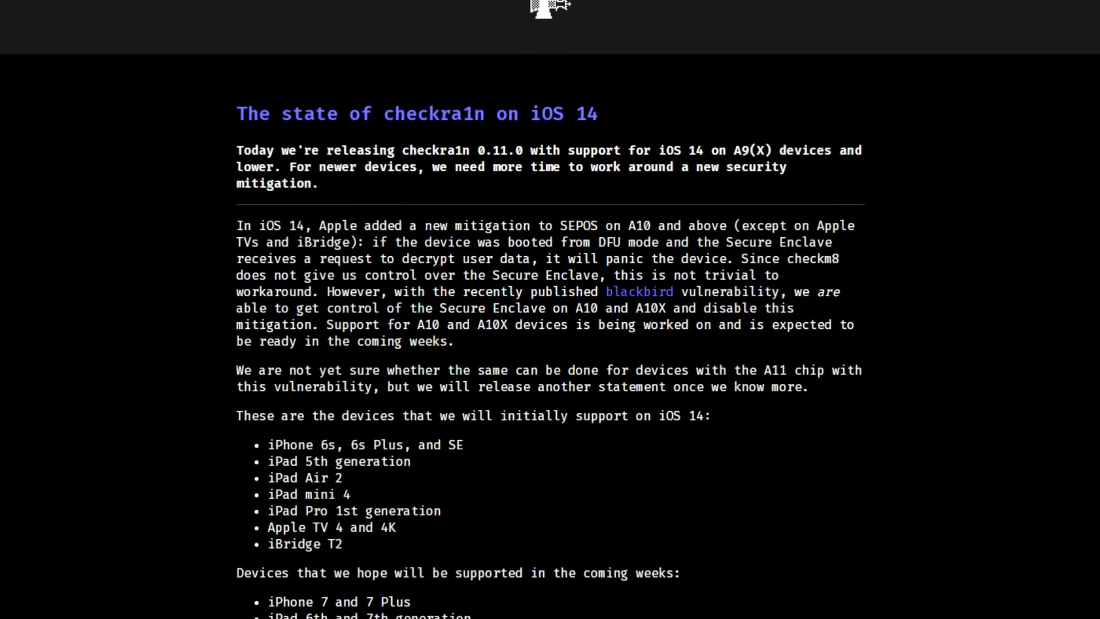
scroll(down, 3)
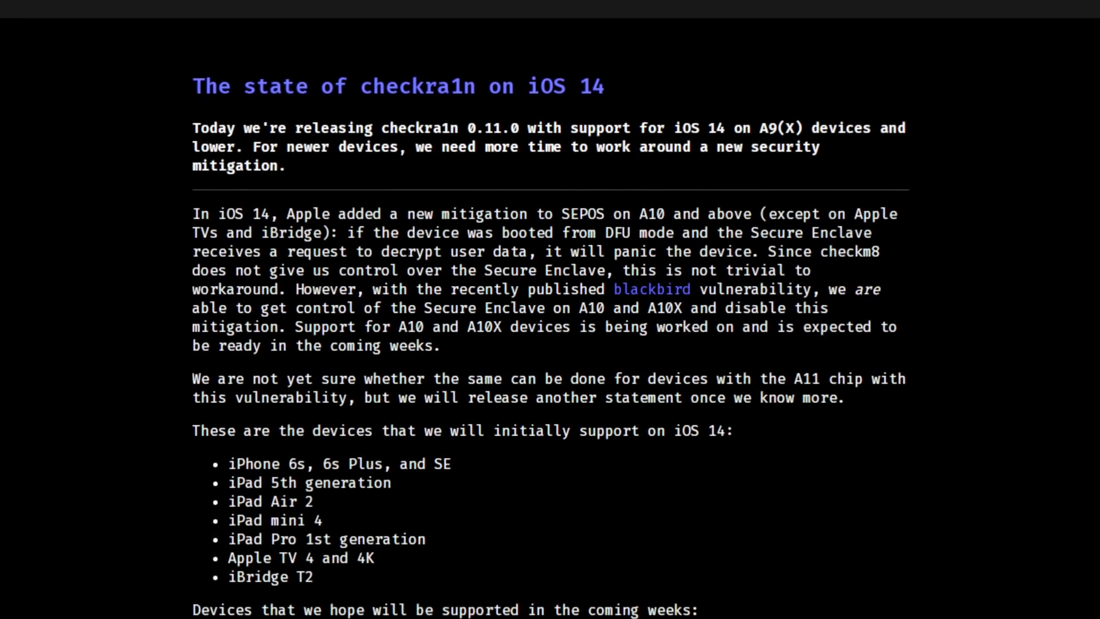
scroll(up, 3)
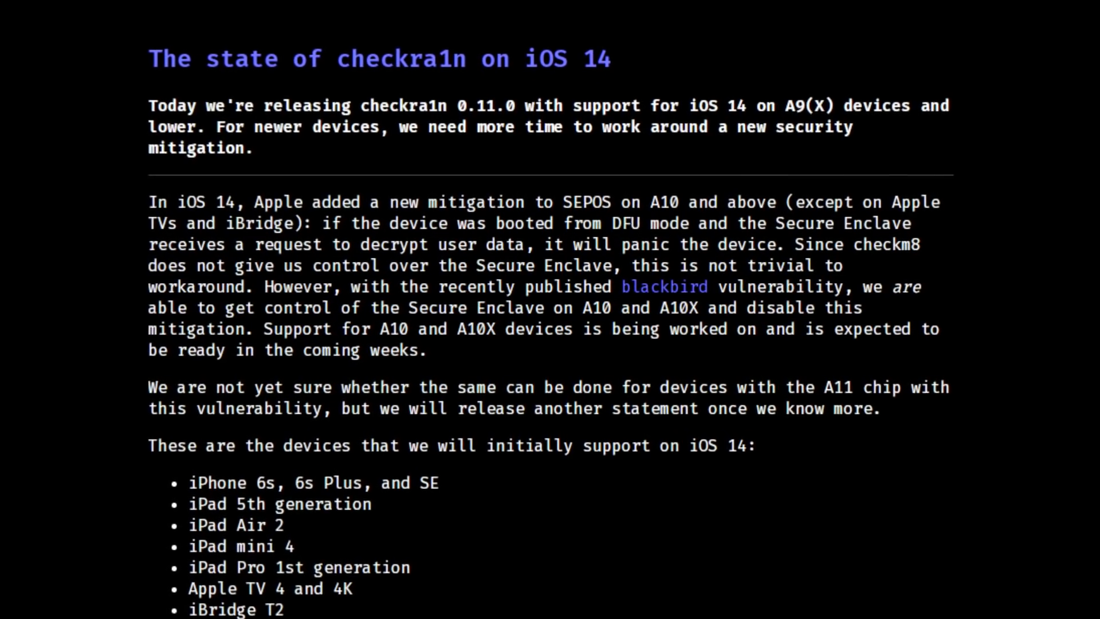
scroll(down, 3)
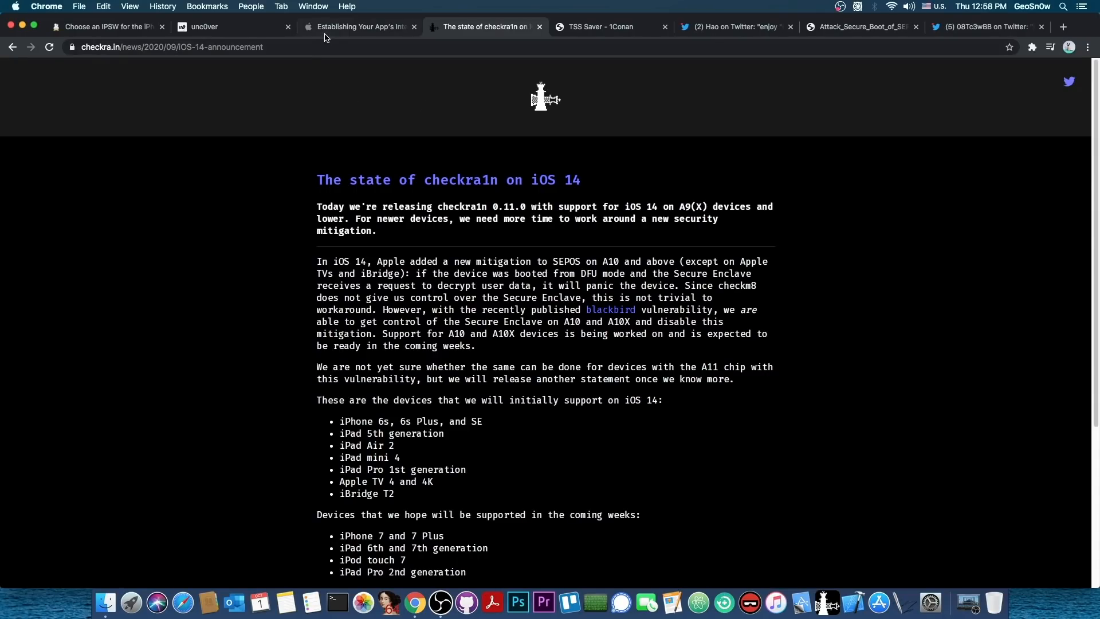
mouse_move(360, 27)
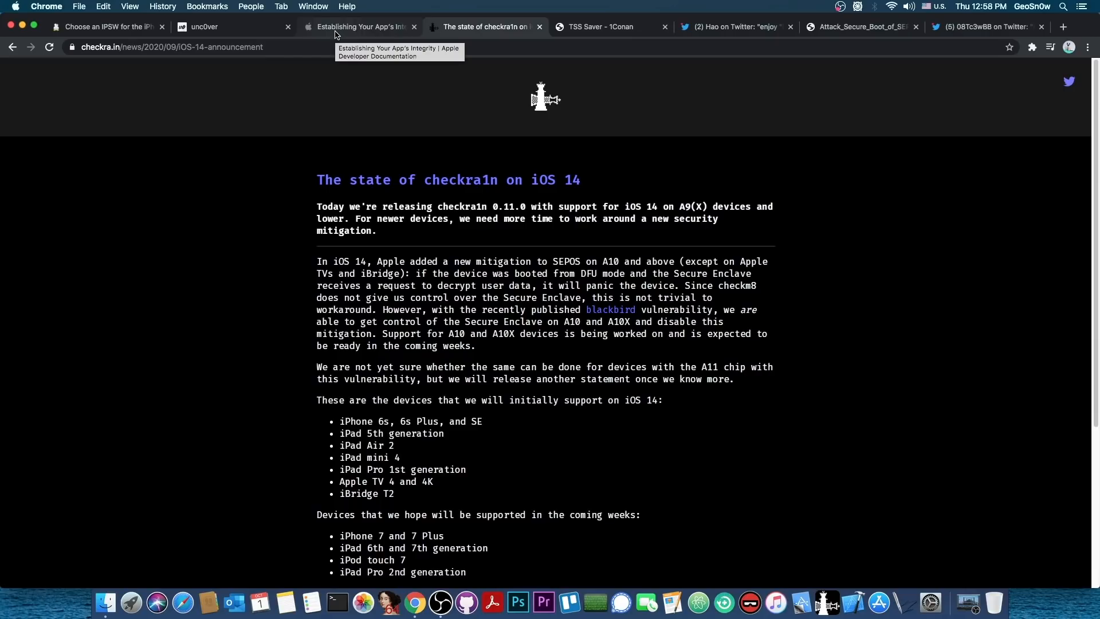
- Cycle through the IPSW signing list, unc0ver and checkra1n announcement tabs
click(106, 27)
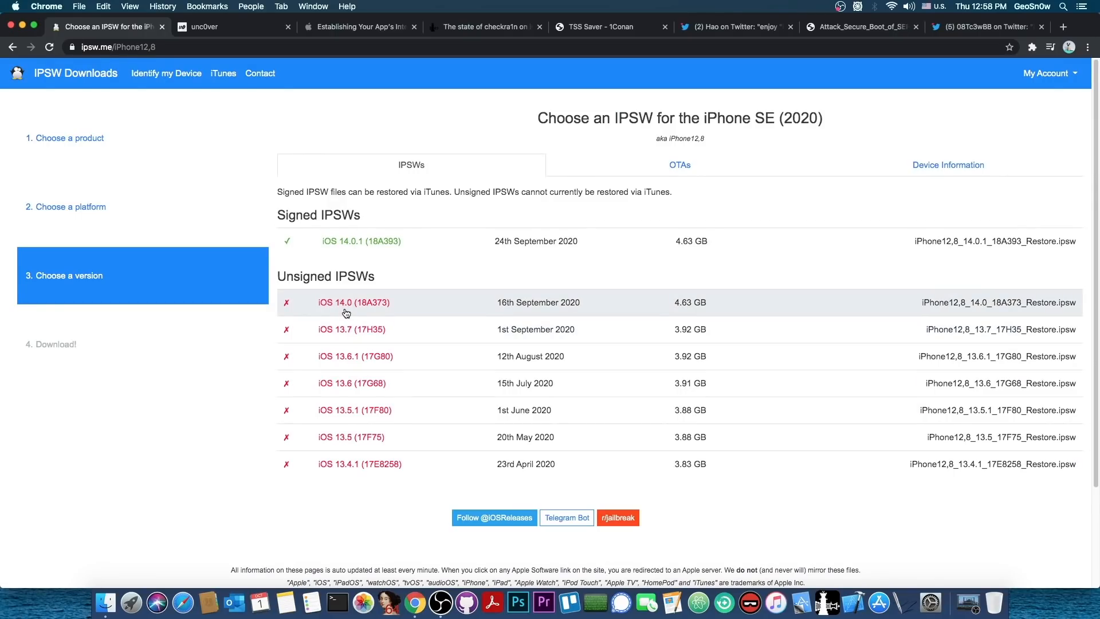
mouse_move(343, 309)
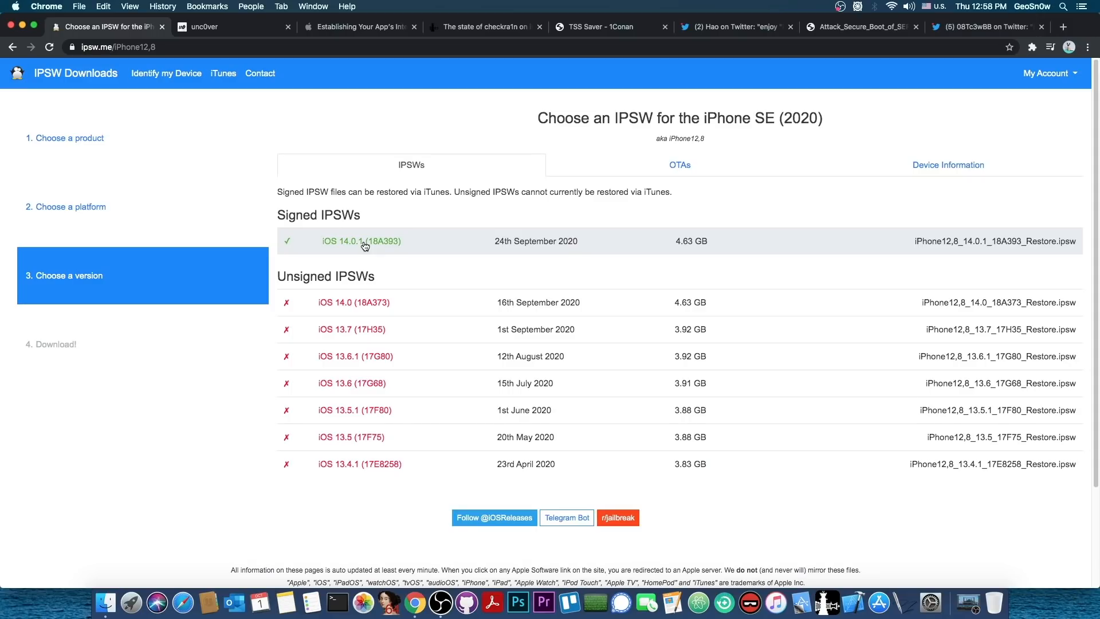
mouse_move(334, 259)
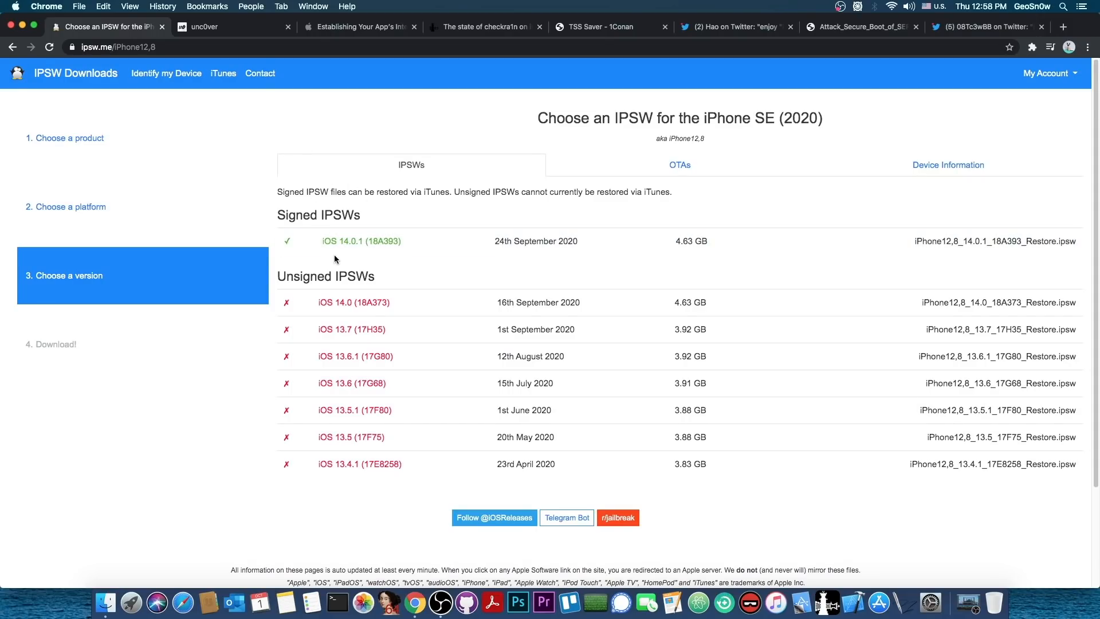
click(232, 27)
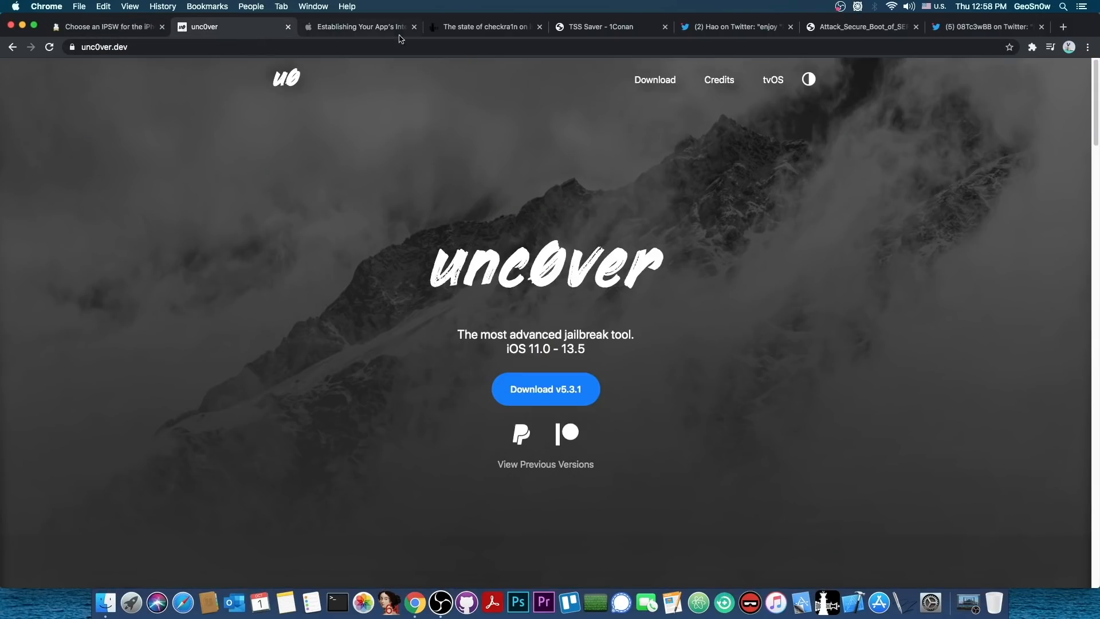
click(484, 27)
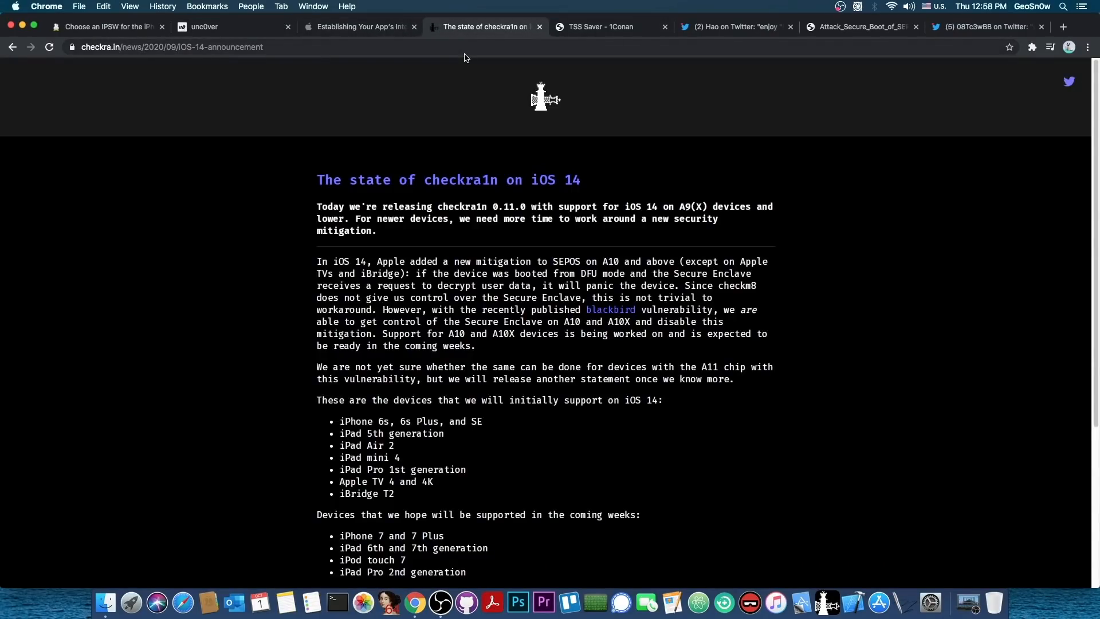
click(105, 27)
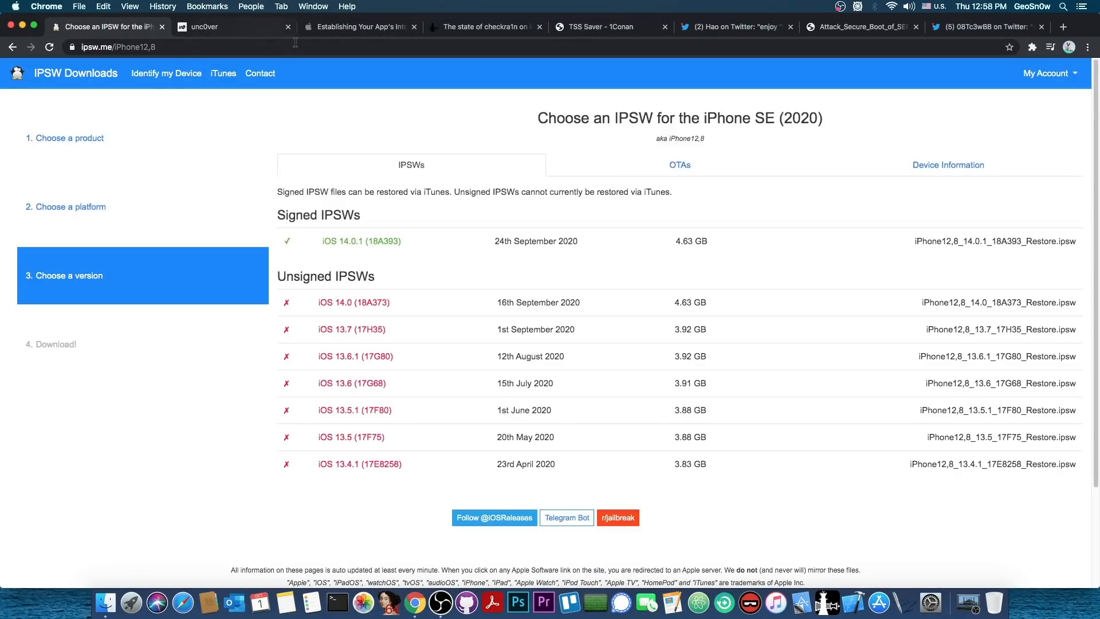
mouse_move(460, 127)
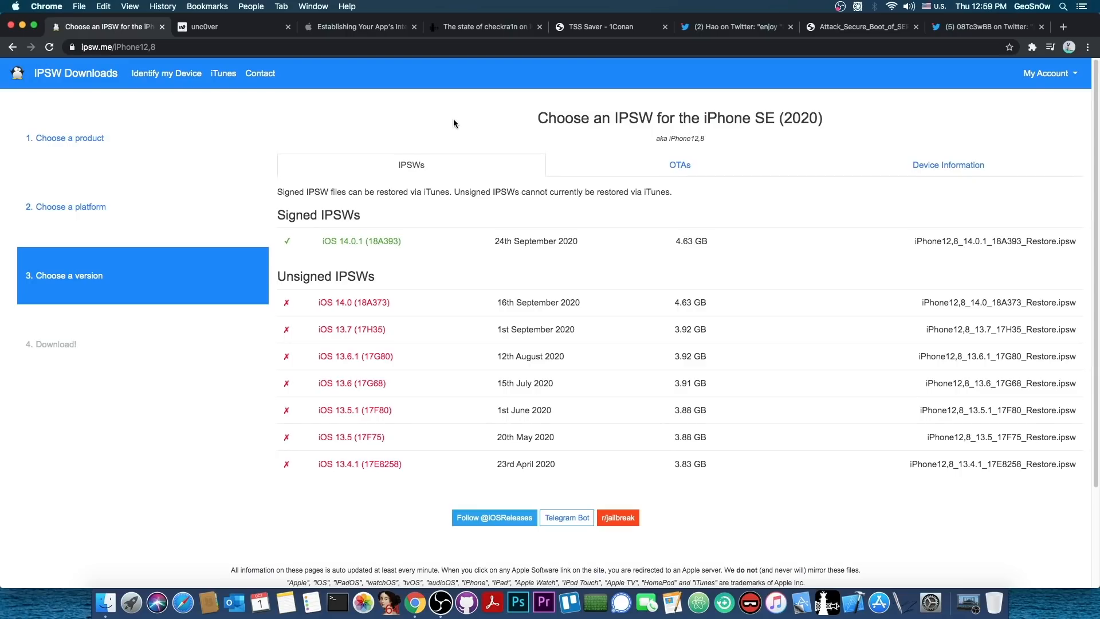
mouse_move(531, 67)
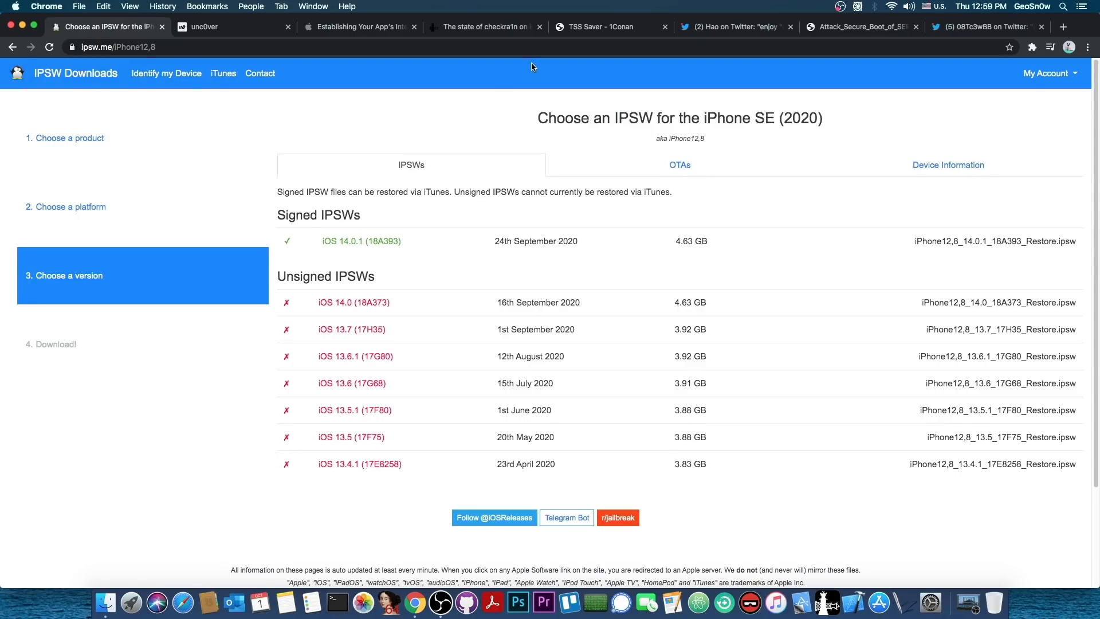
click(484, 27)
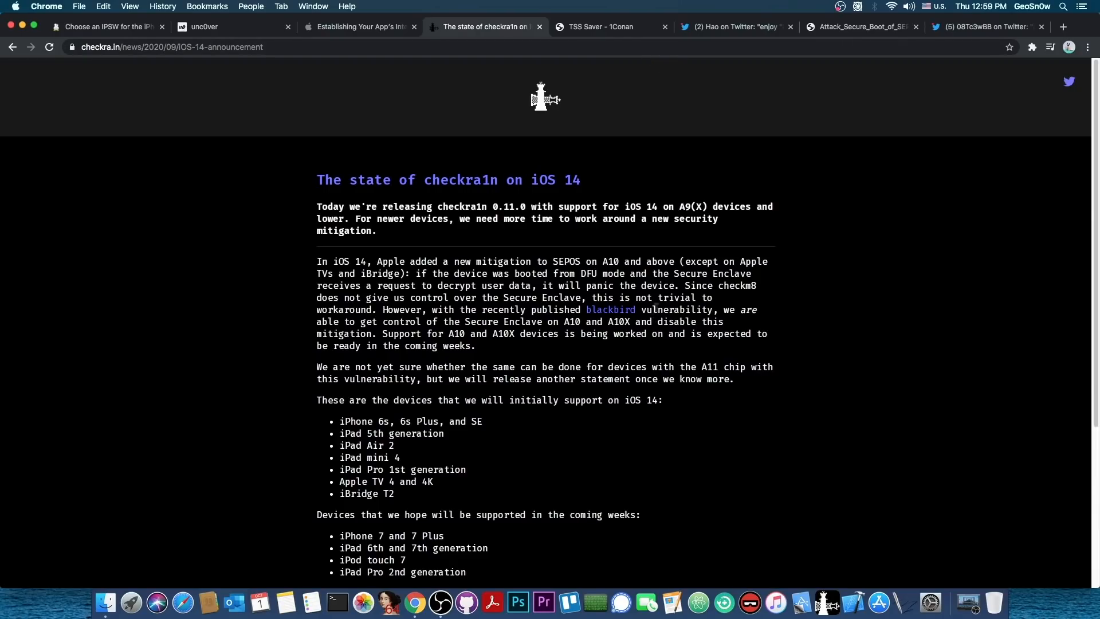
- Scroll through the Attack Secure Boot of SEP slide deck
click(734, 27)
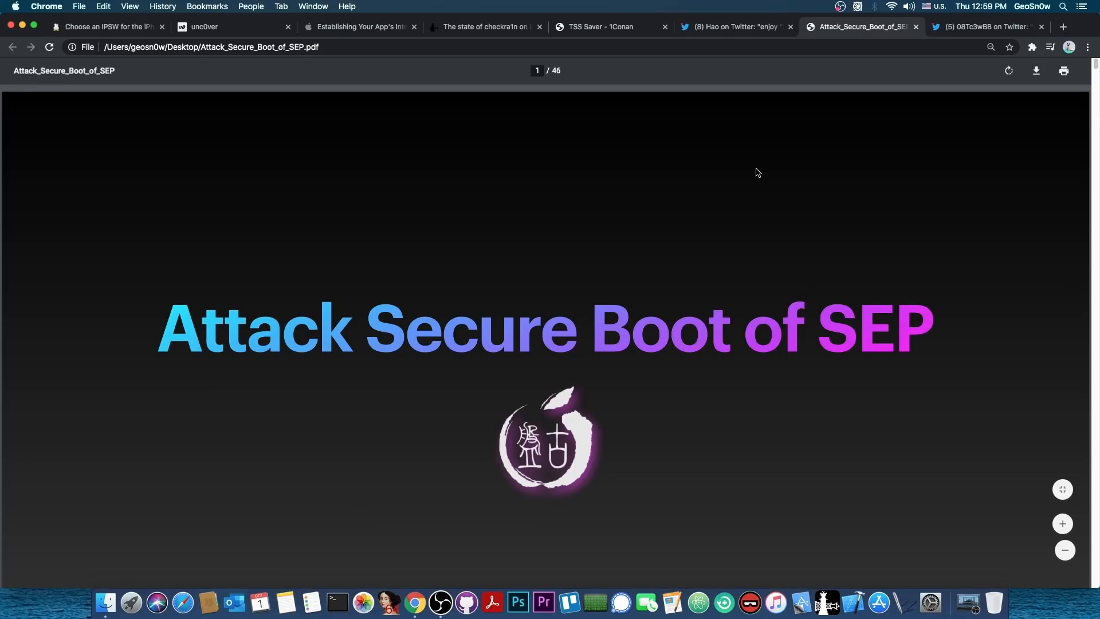
scroll(down, 3)
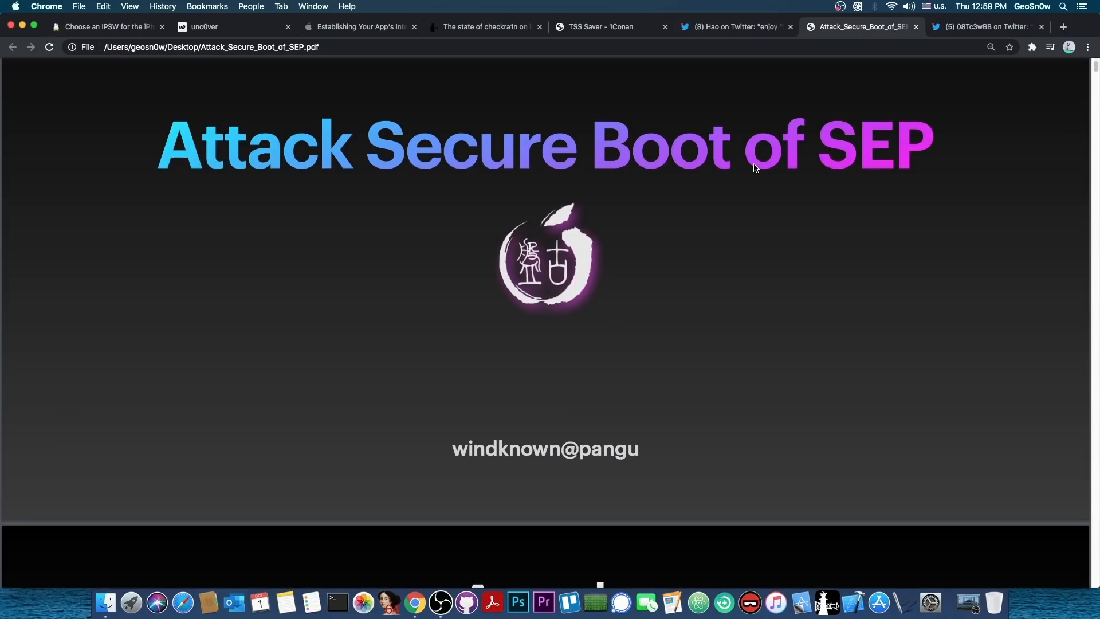
scroll(down, 3)
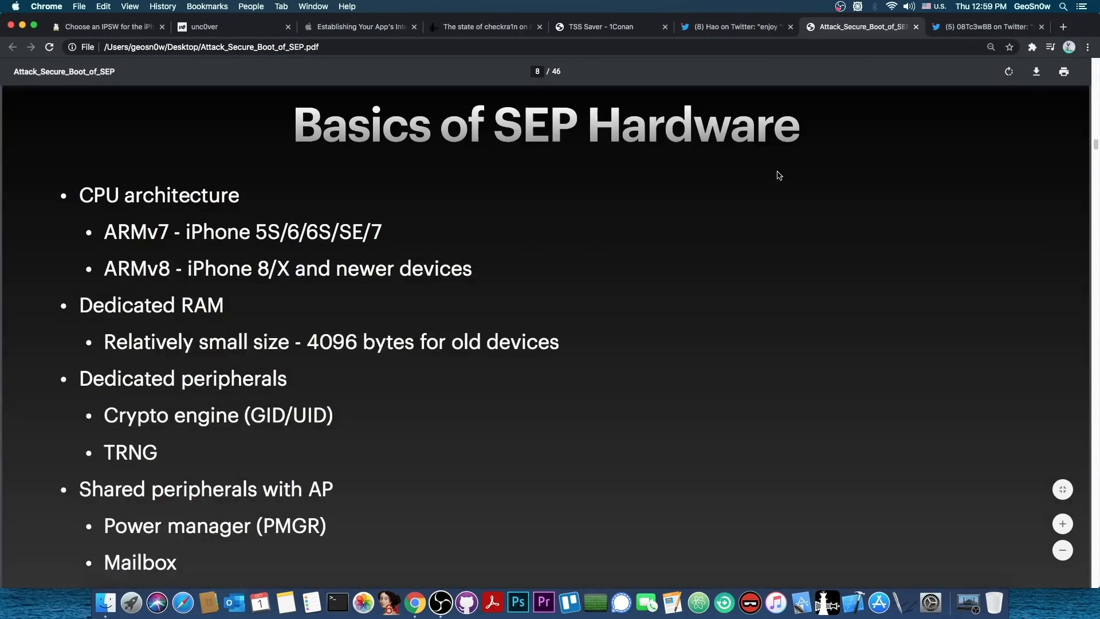
- Revisit checkra1n's home page, iOS 14 announcement and IPSW list, ending on the SEP slides
click(484, 27)
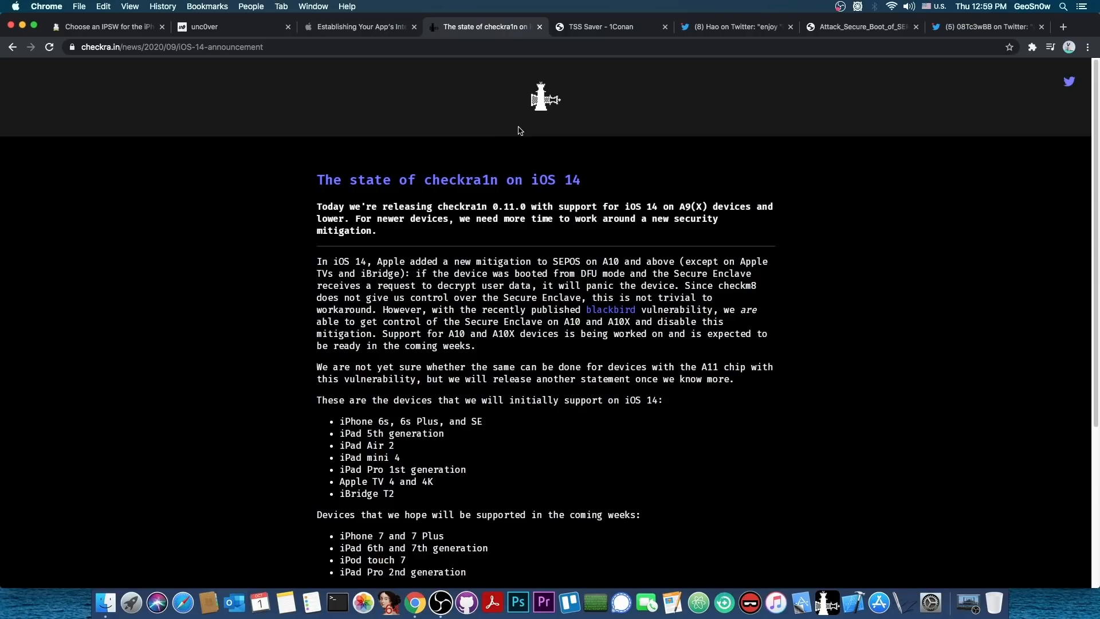
click(545, 98)
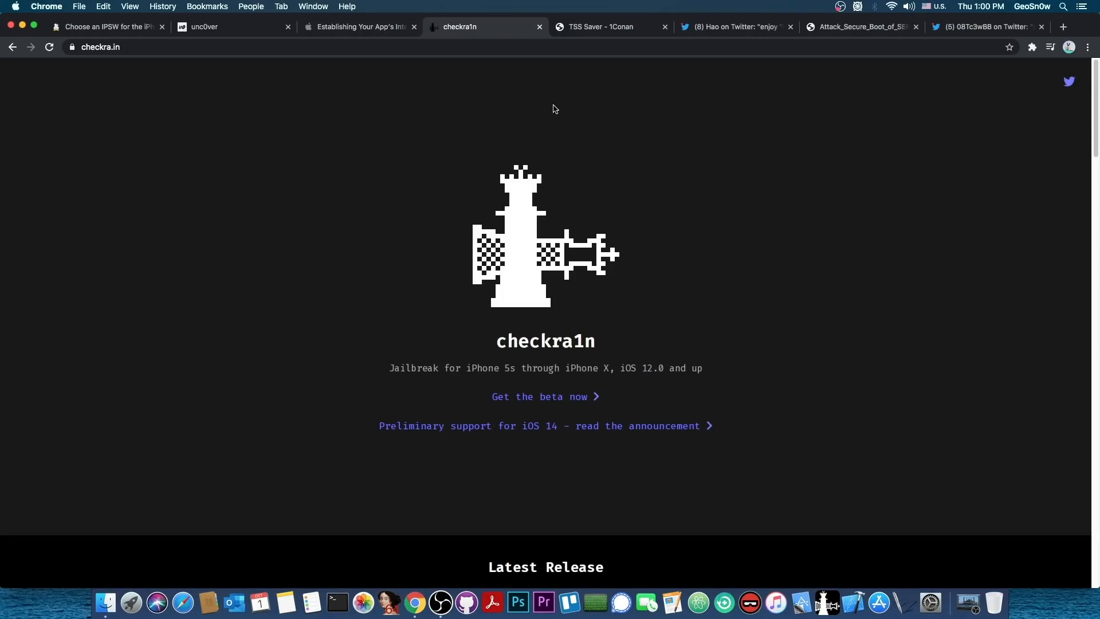
click(546, 425)
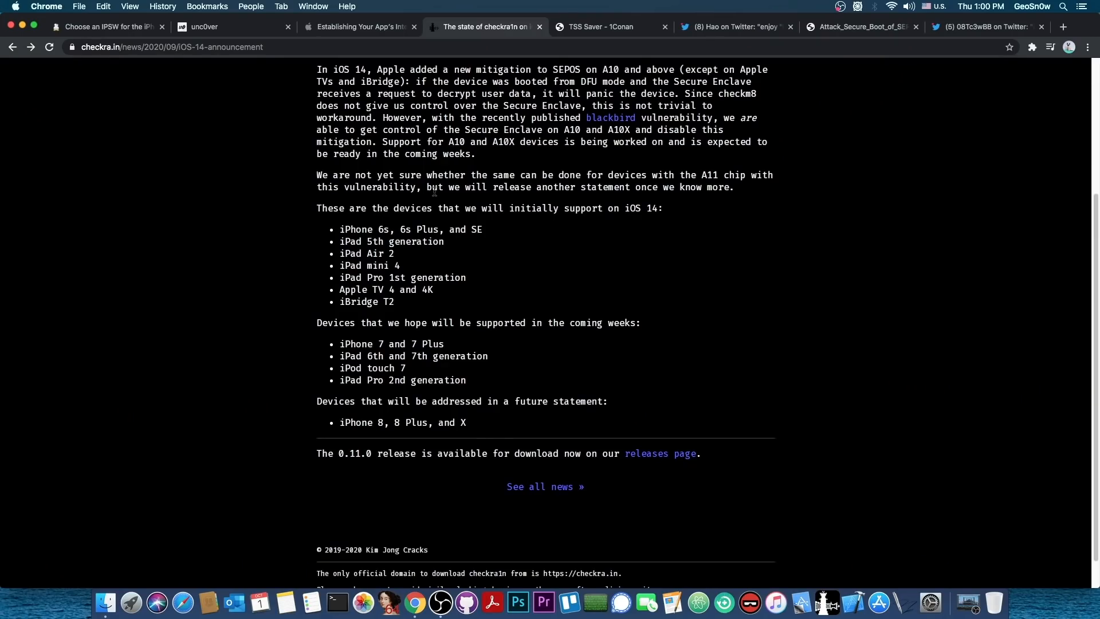
click(106, 27)
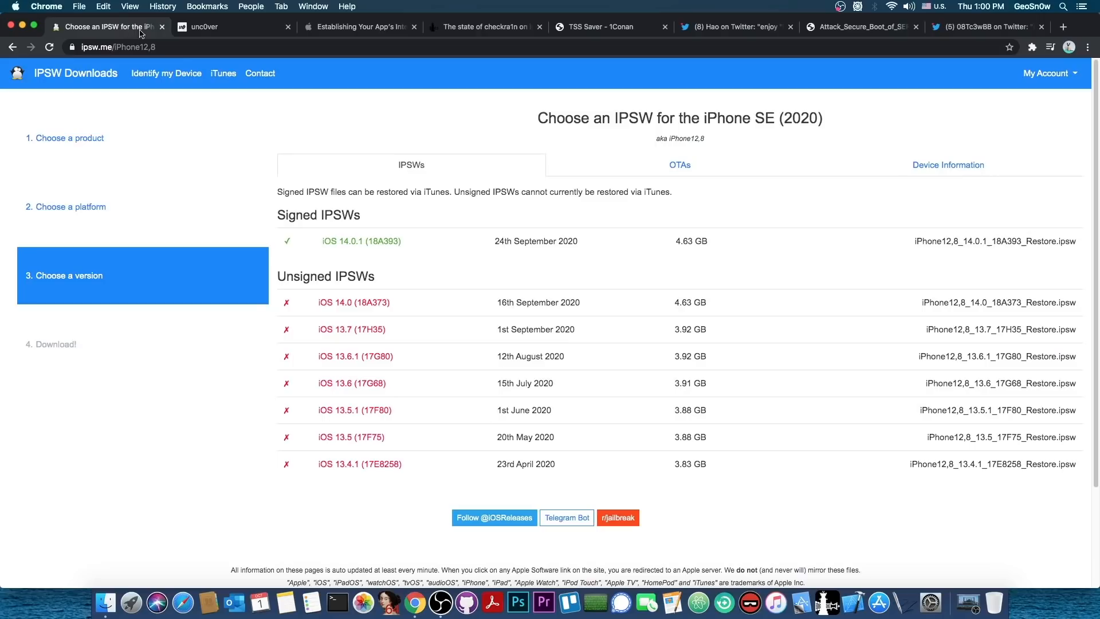
mouse_move(394, 188)
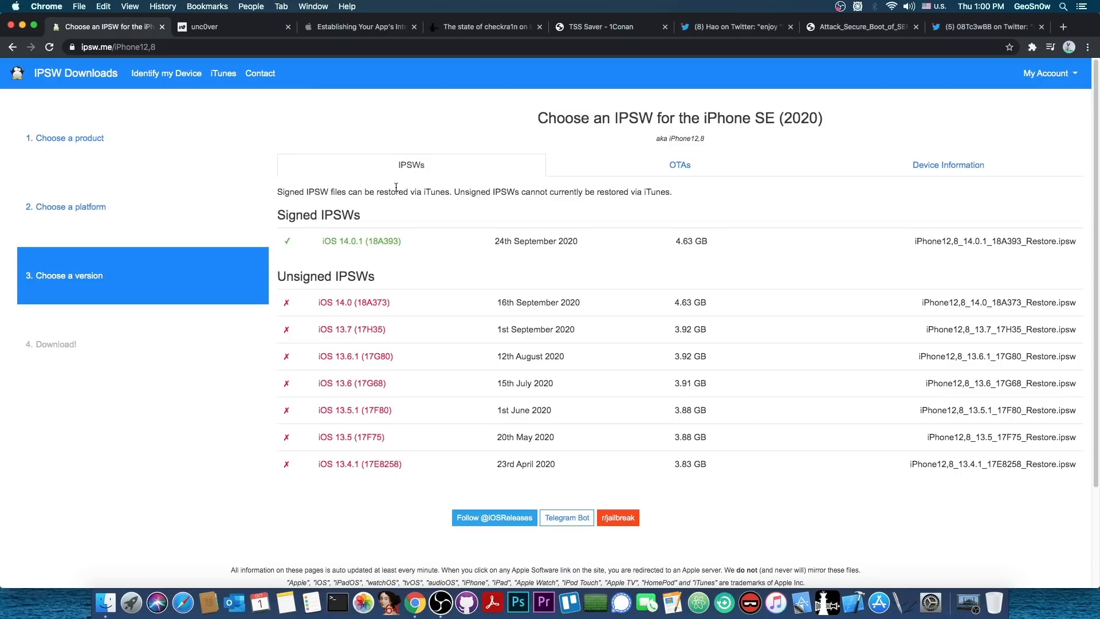
click(484, 27)
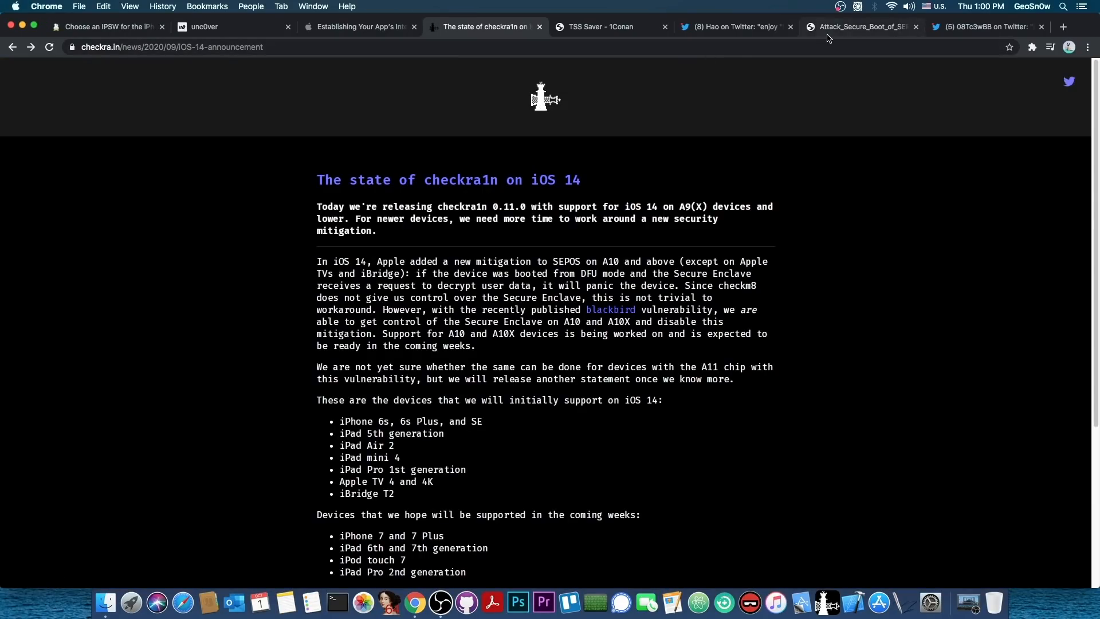
click(860, 27)
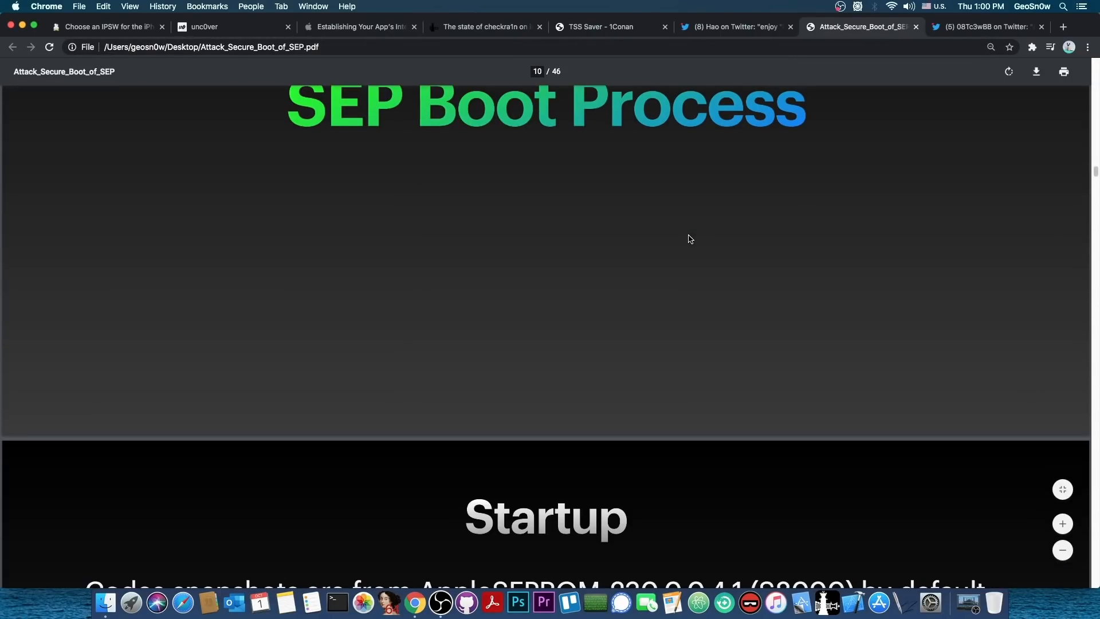
- Bring Apple's App Attest 'Establishing Your App's Integrity' article back to the front
click(358, 27)
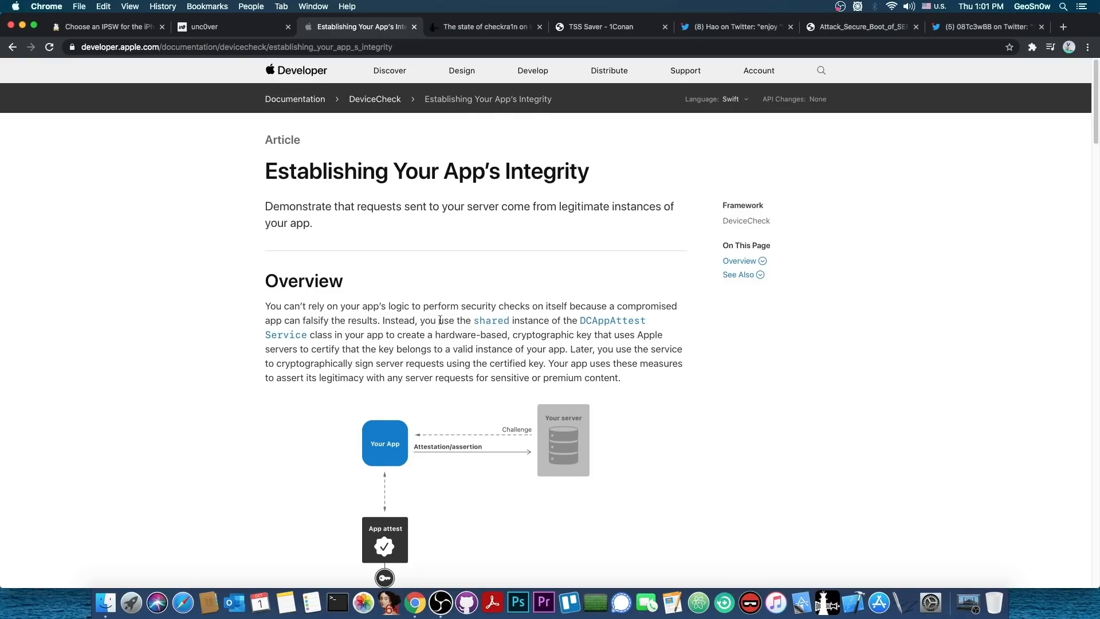
scroll(down, 3)
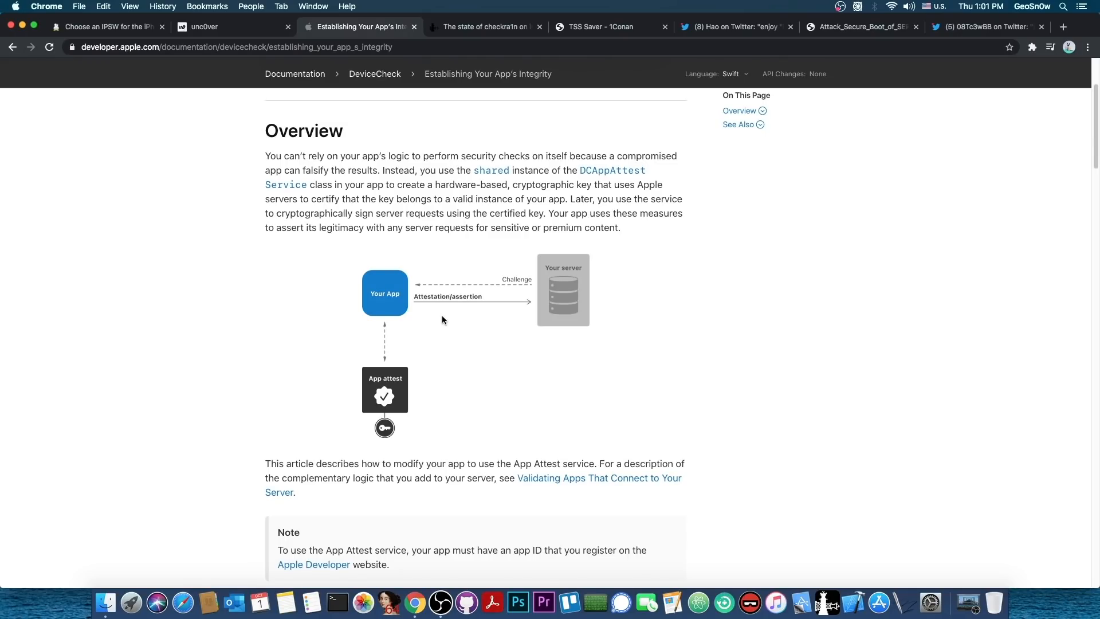
scroll(down, 3)
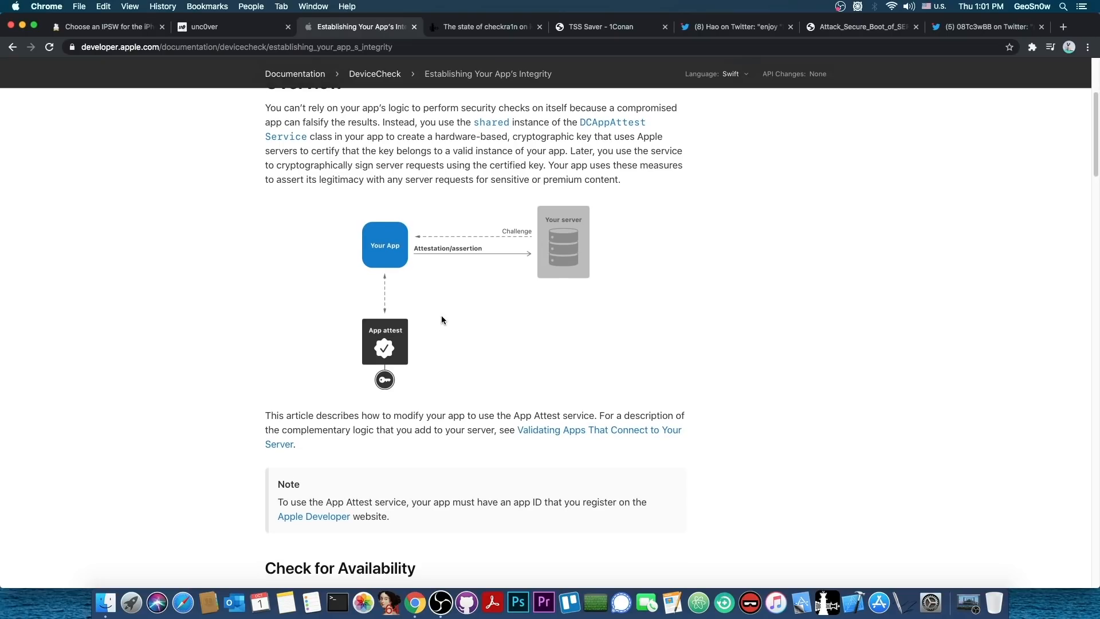
scroll(down, 3)
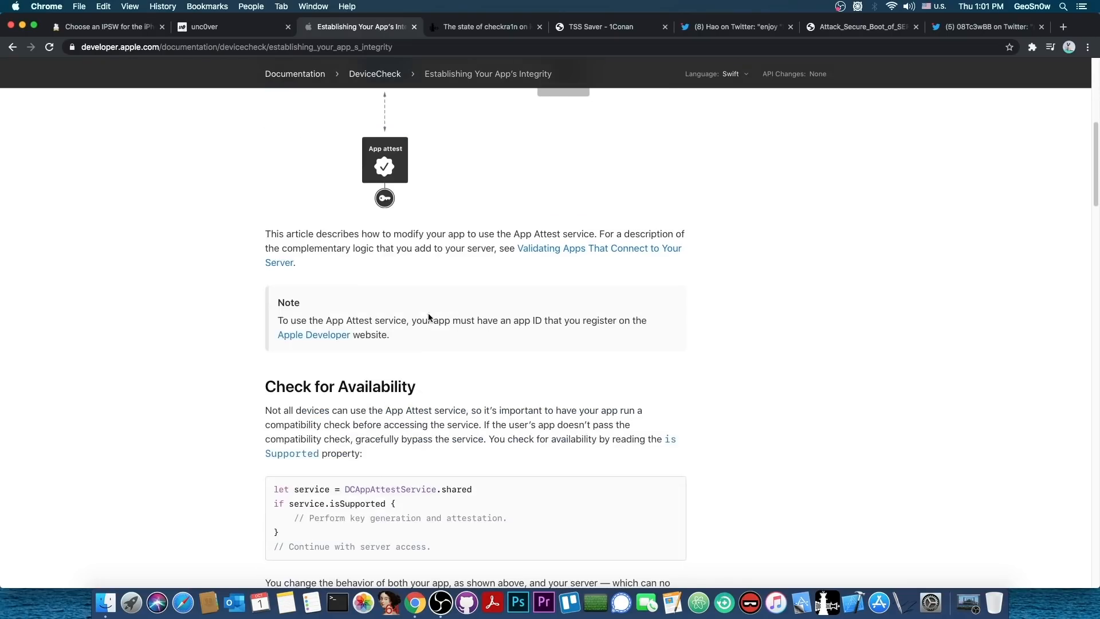
scroll(up, 3)
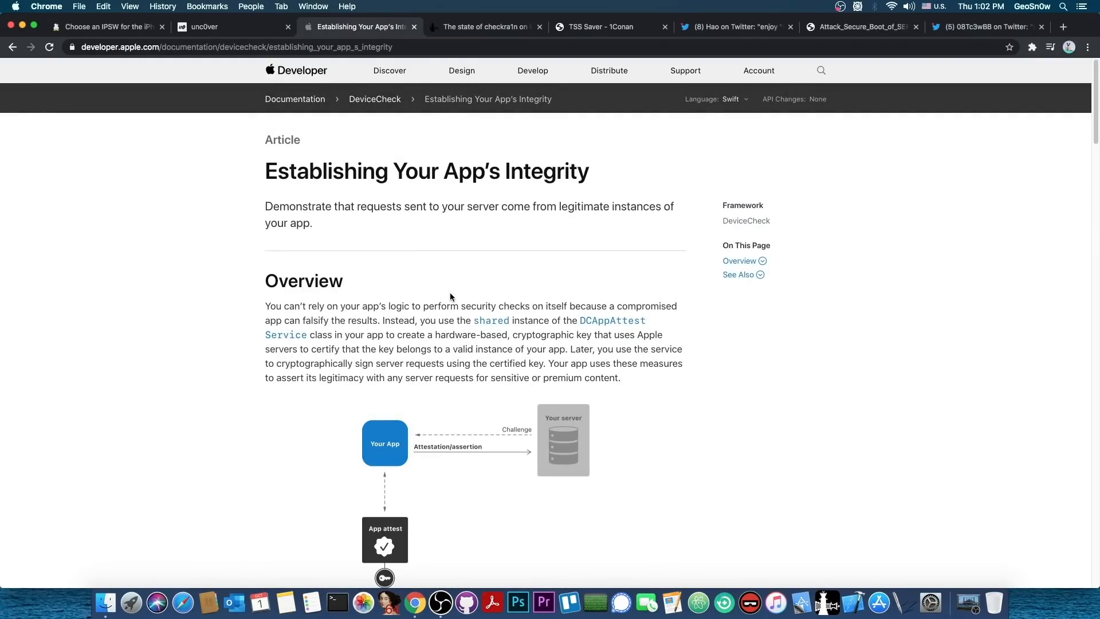
mouse_move(461, 271)
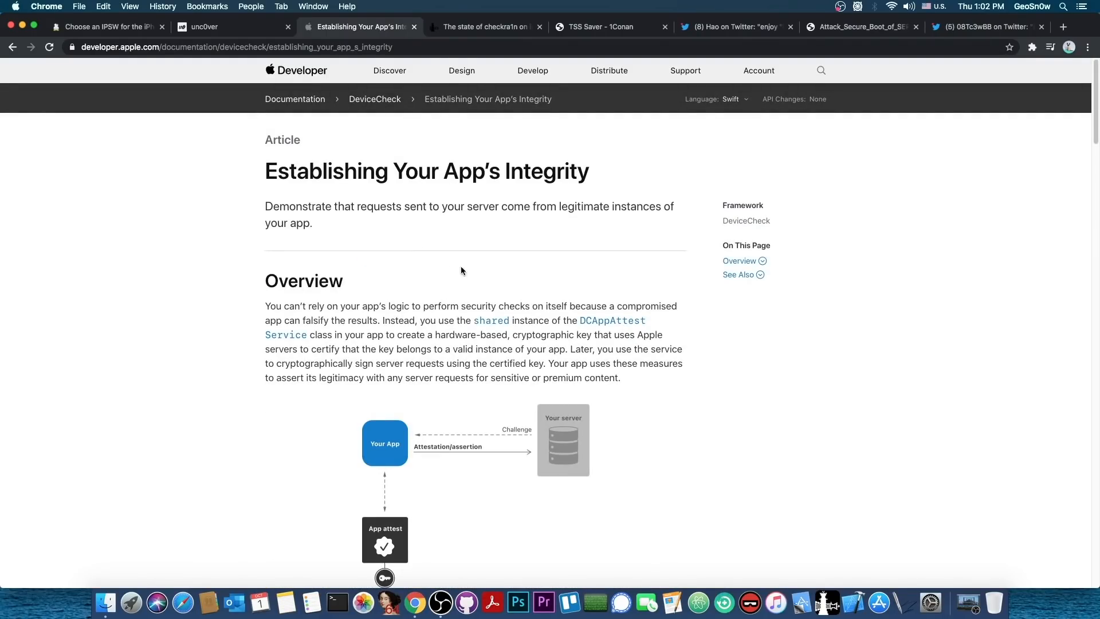
scroll(down, 3)
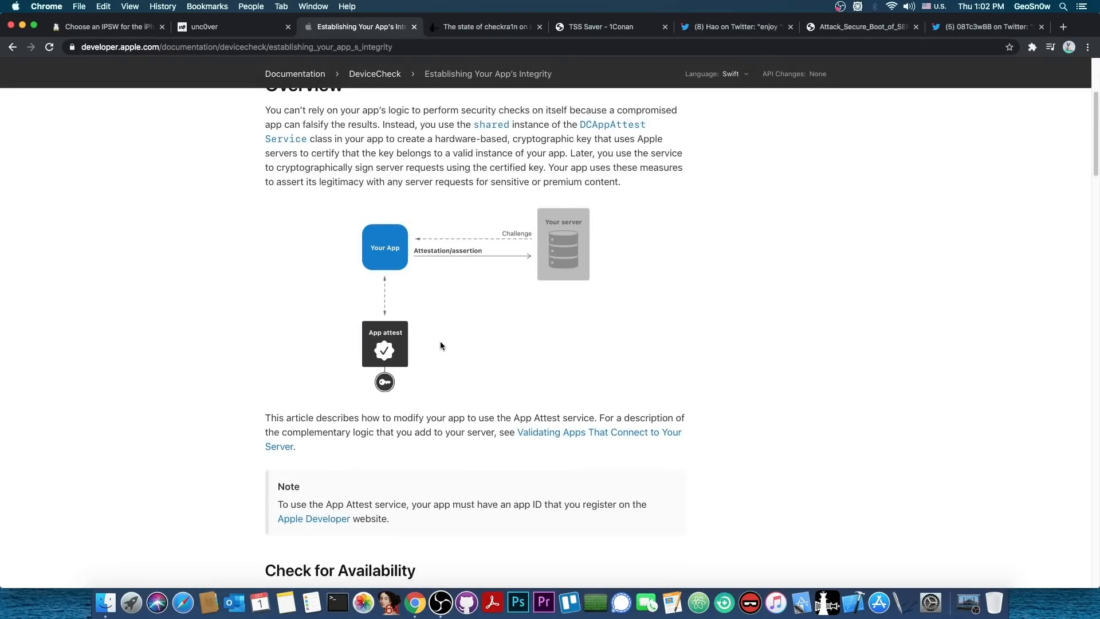
scroll(up, 3)
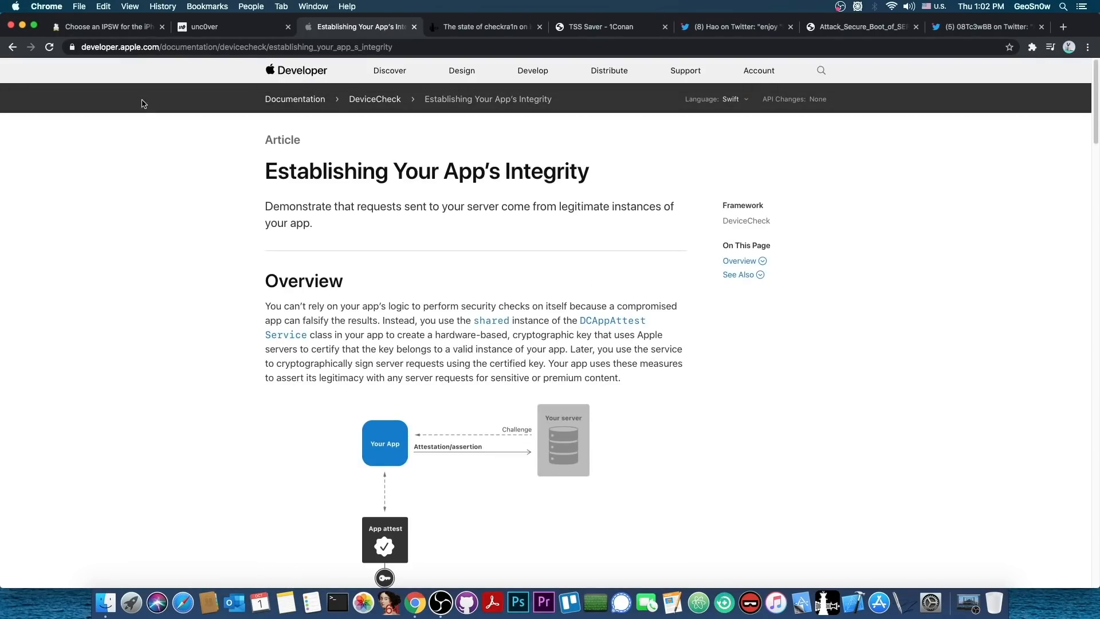
- Return to the iPhone SE (2020) IPSW page and select its web address
click(106, 27)
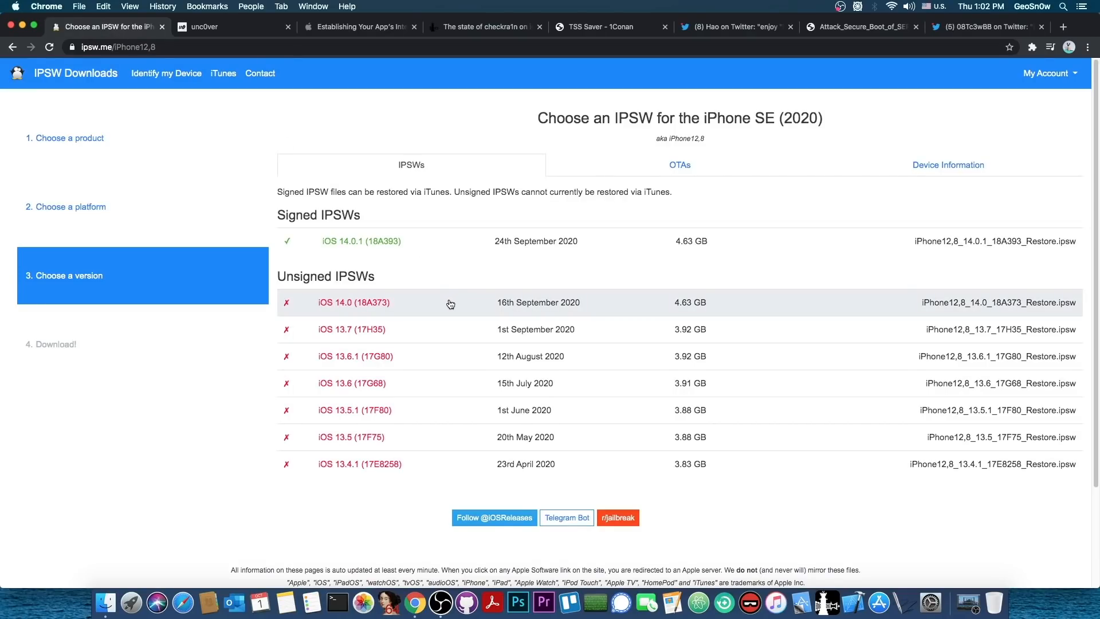
mouse_move(438, 326)
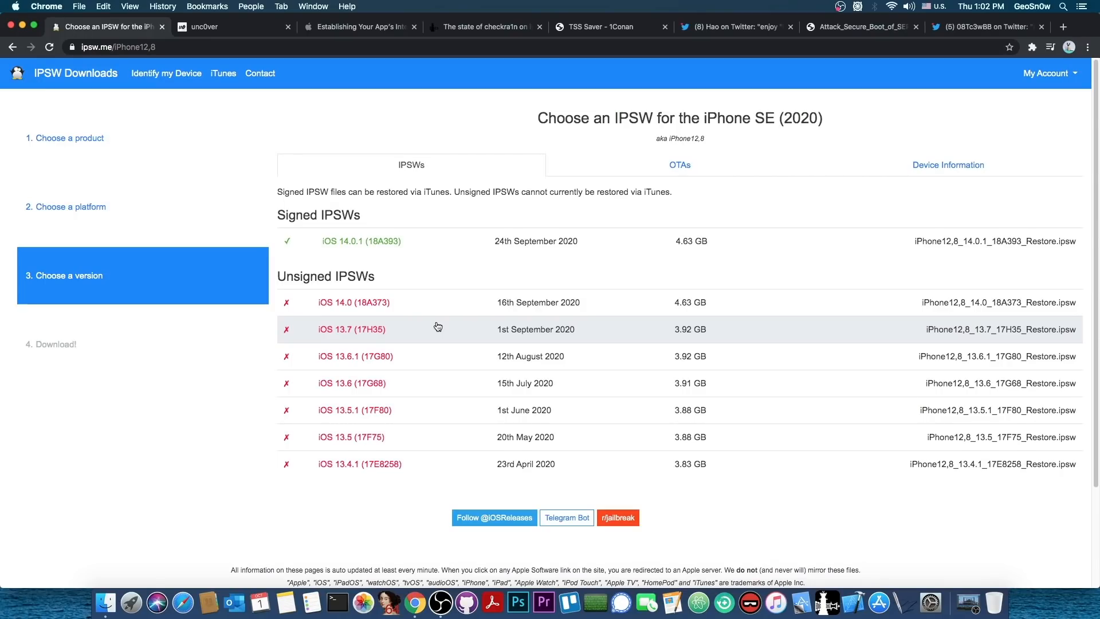
click(116, 47)
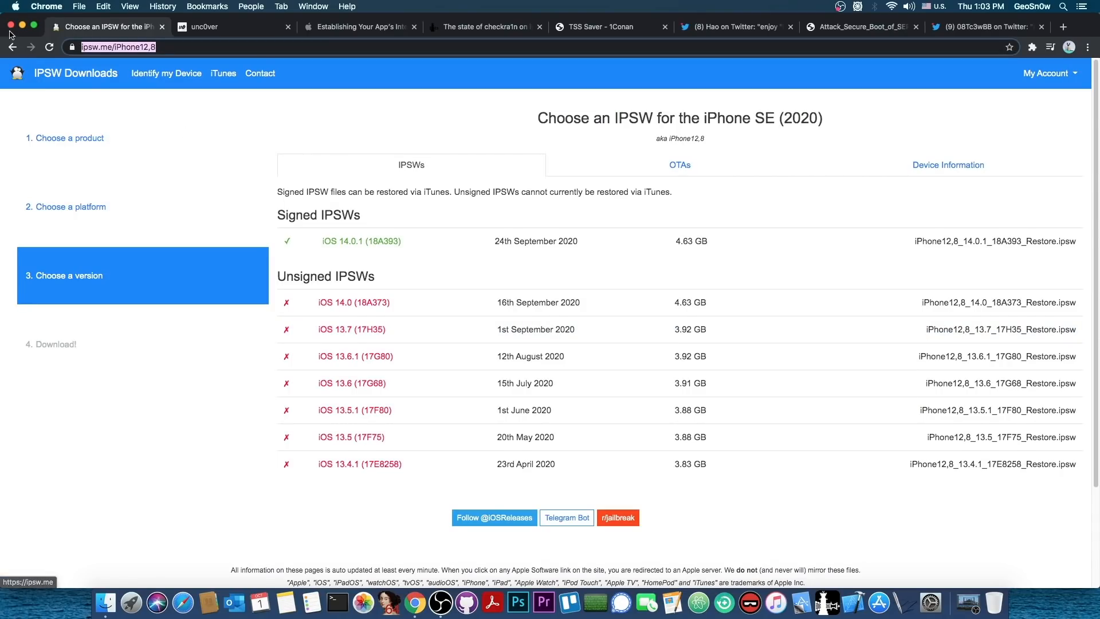